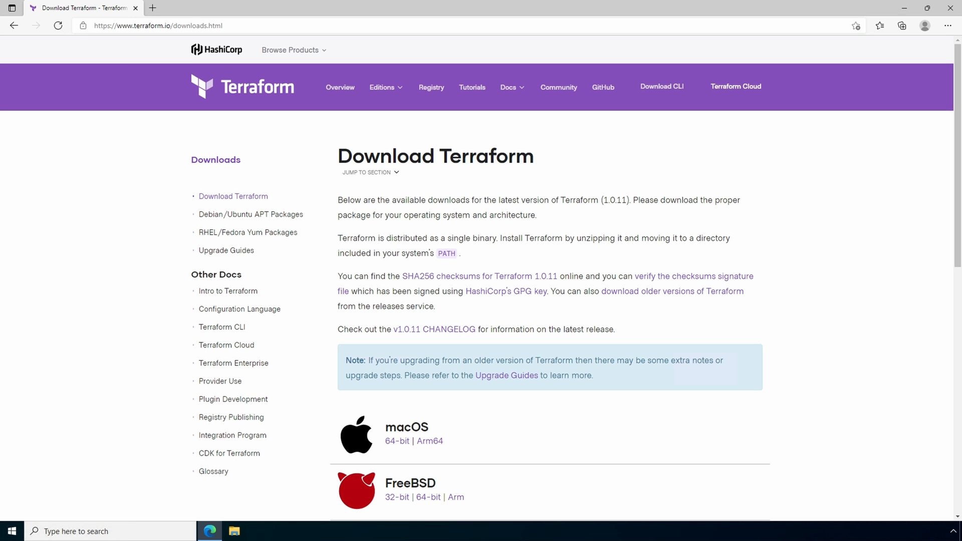
Download the Terraform Windows 64-bit zip from the downloads page, then bring up File Explorer
scroll("down", 3)
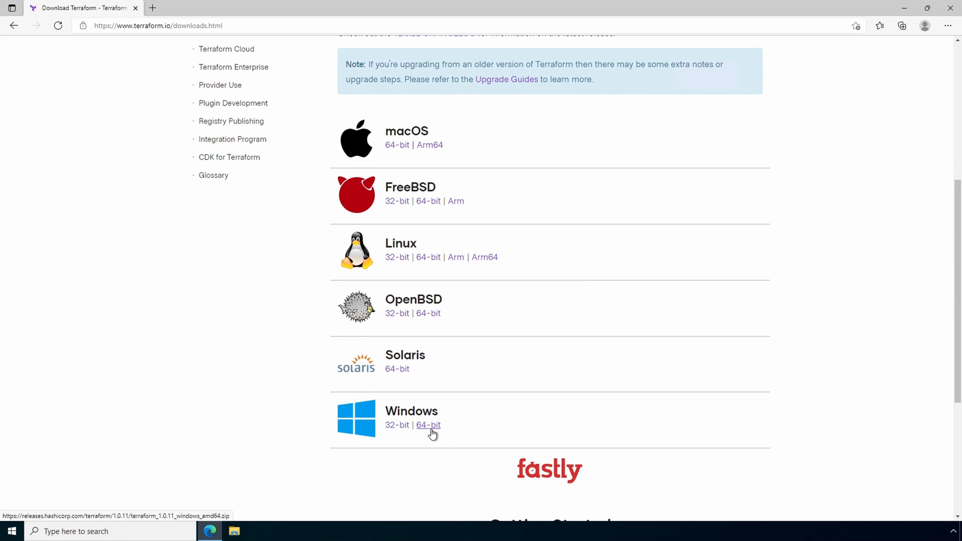
left_click(427, 424)
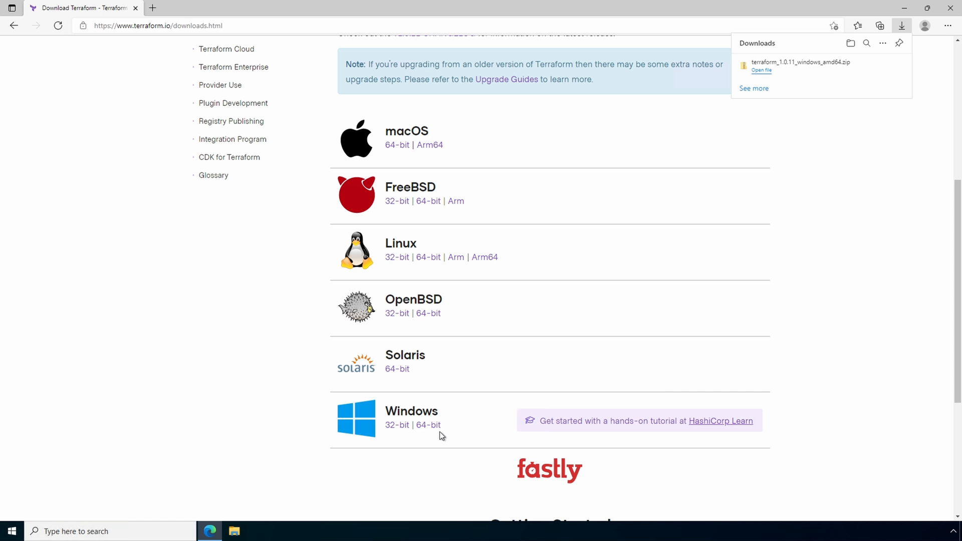
left_click(234, 531)
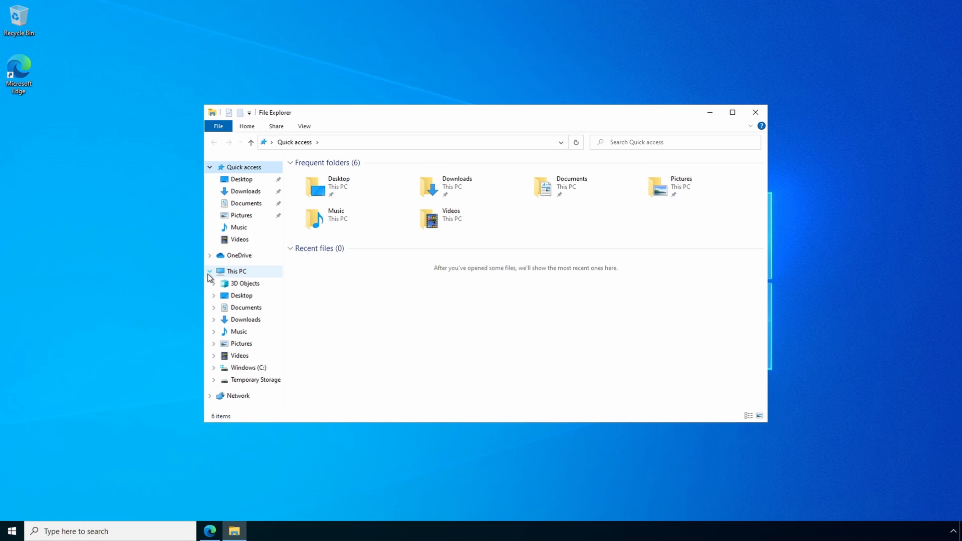
Create a new folder named 'Terraform' at the root of Windows (C:)
left_click(249, 367)
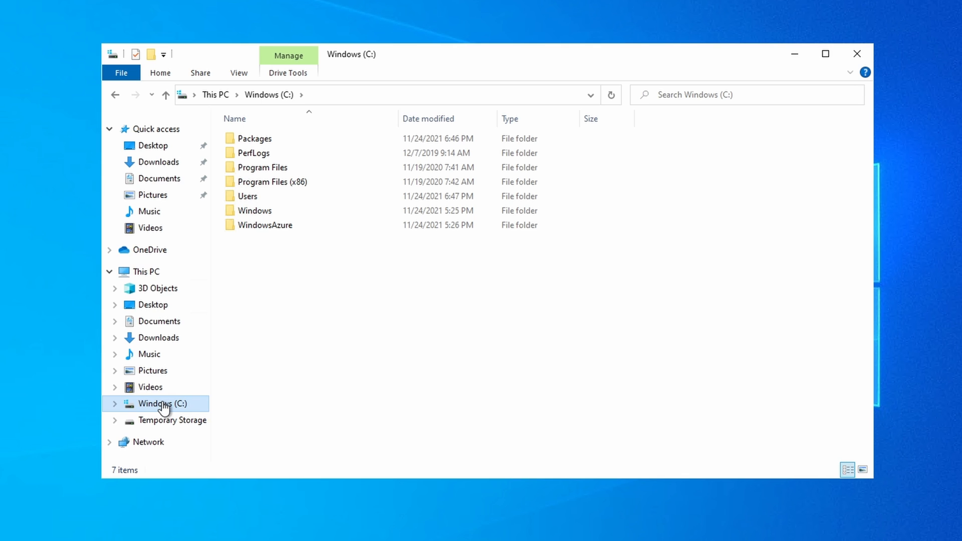
right_click(313, 356)
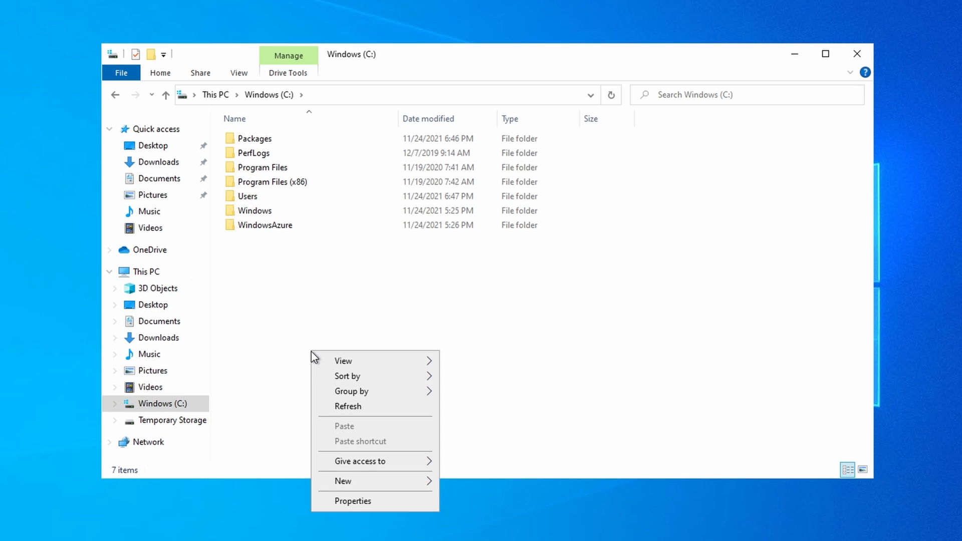
left_click(344, 480)
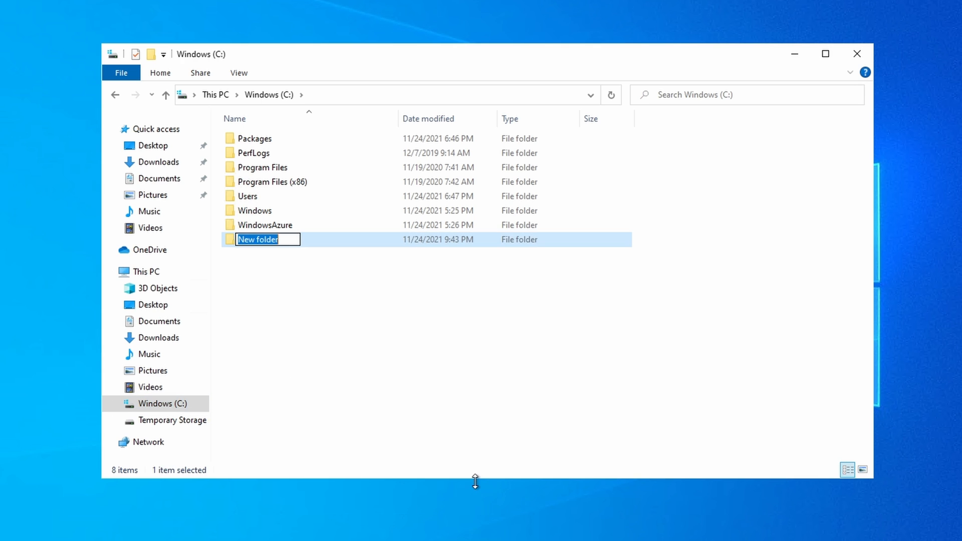
type("Terraf")
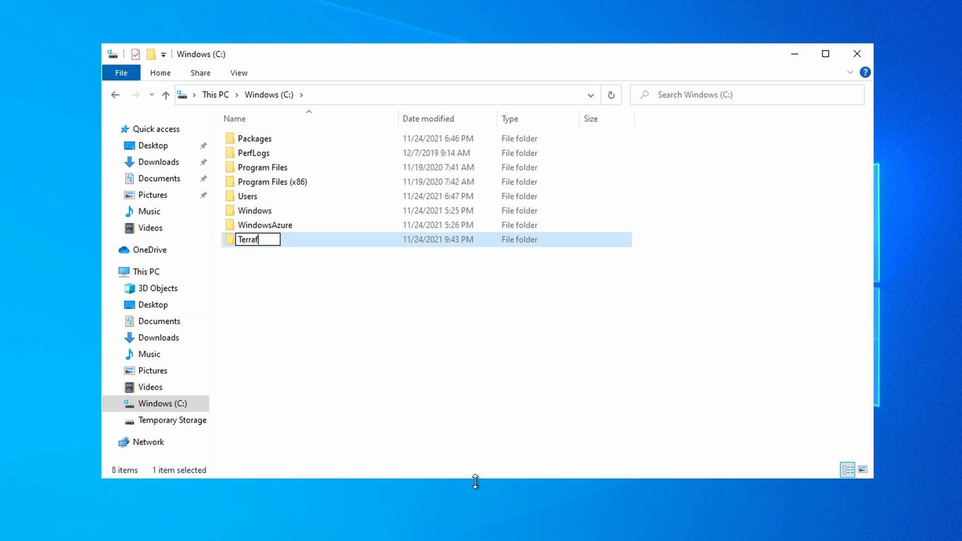
key("Return")
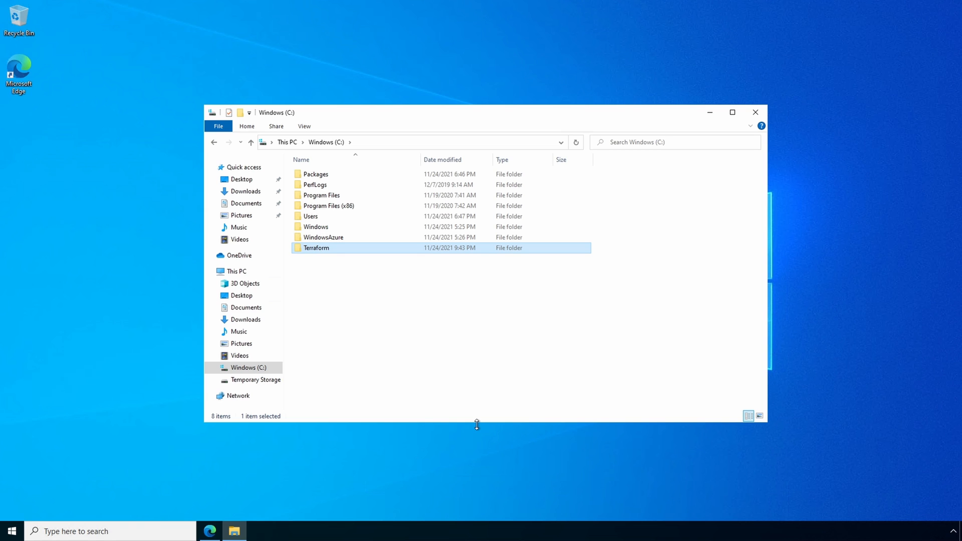
mouse_move(477, 424)
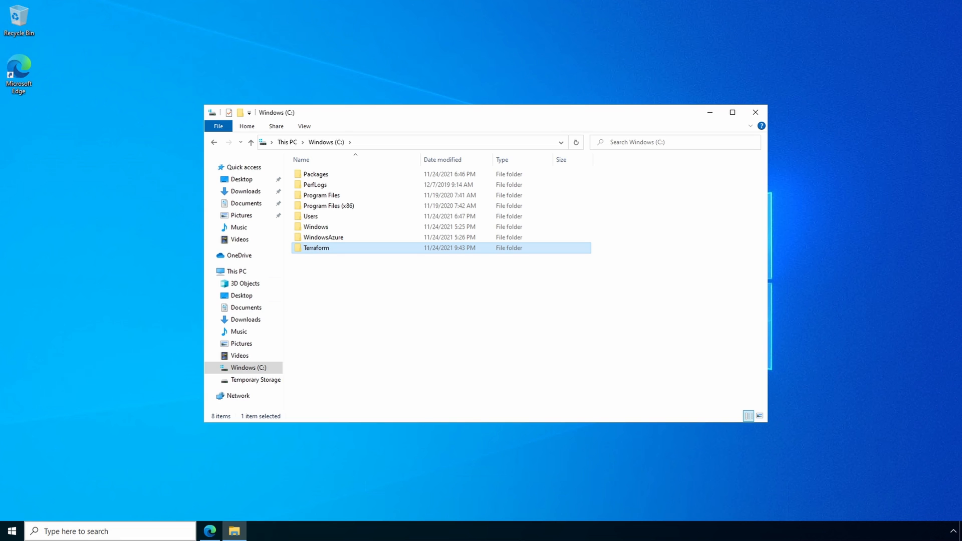
Add a C:\Terraform entry to the system Path variable and confirm every dialog
type("snipping Tool")
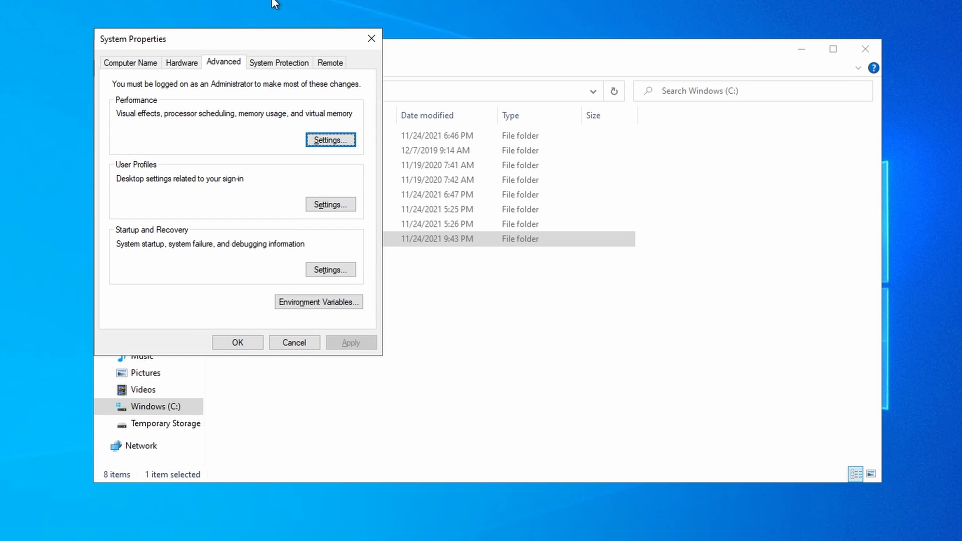
left_click(318, 302)
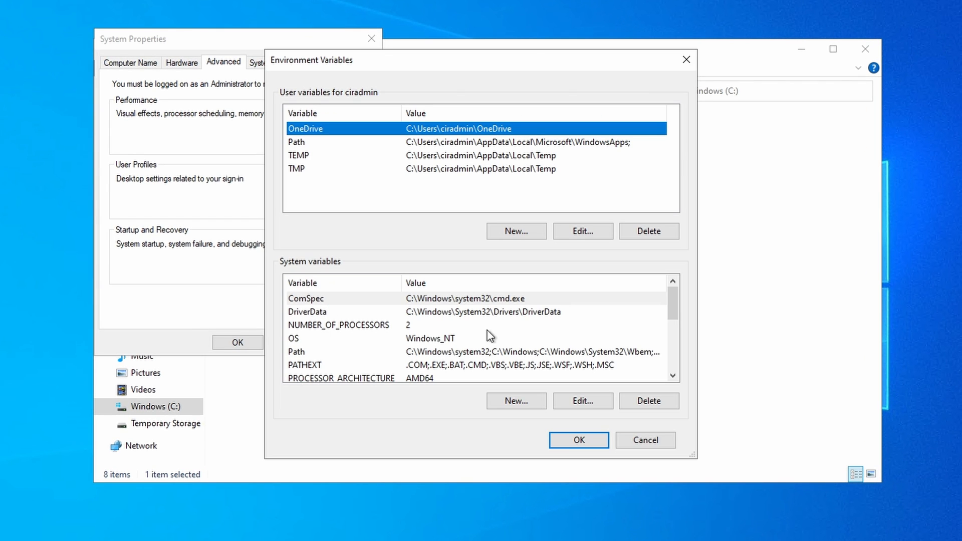
mouse_move(488, 344)
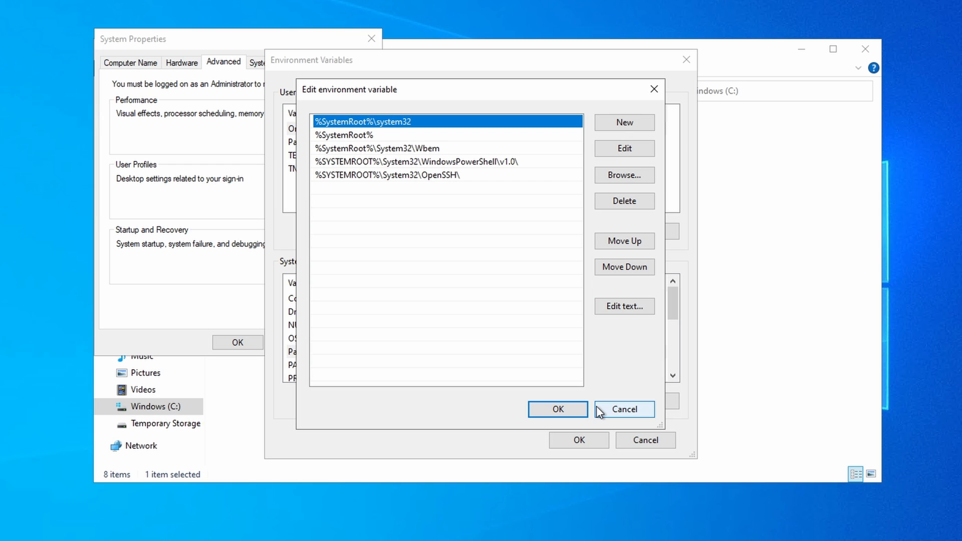
left_click(623, 122)
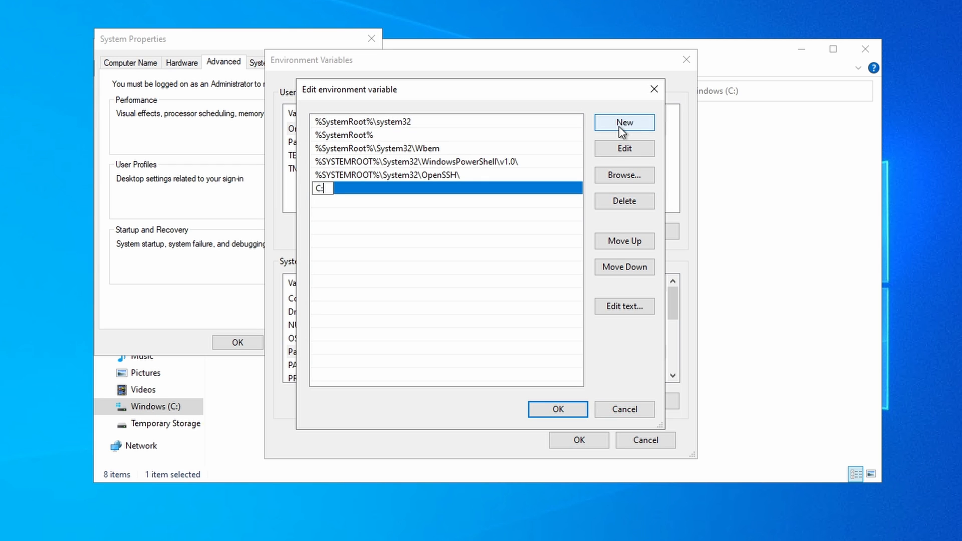
type("\\")
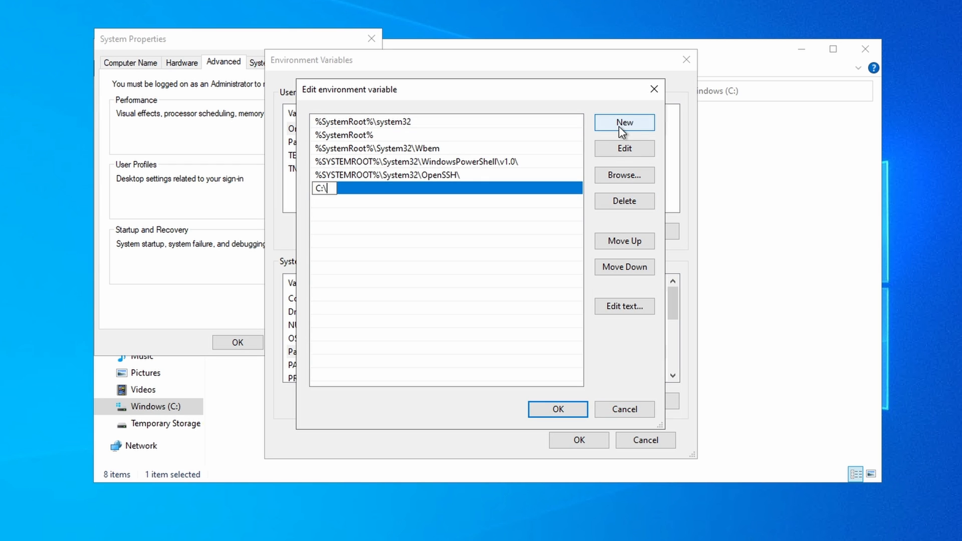
type("Terra")
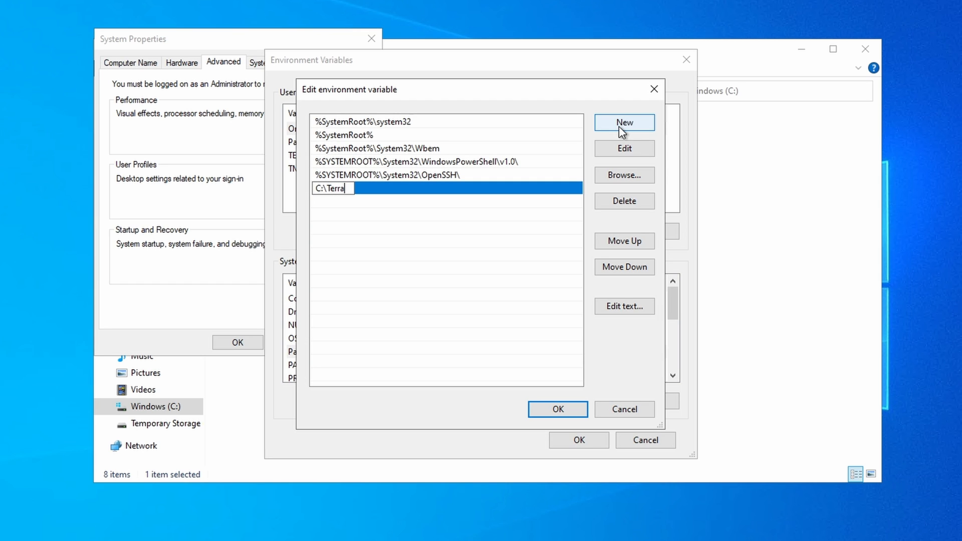
type("form")
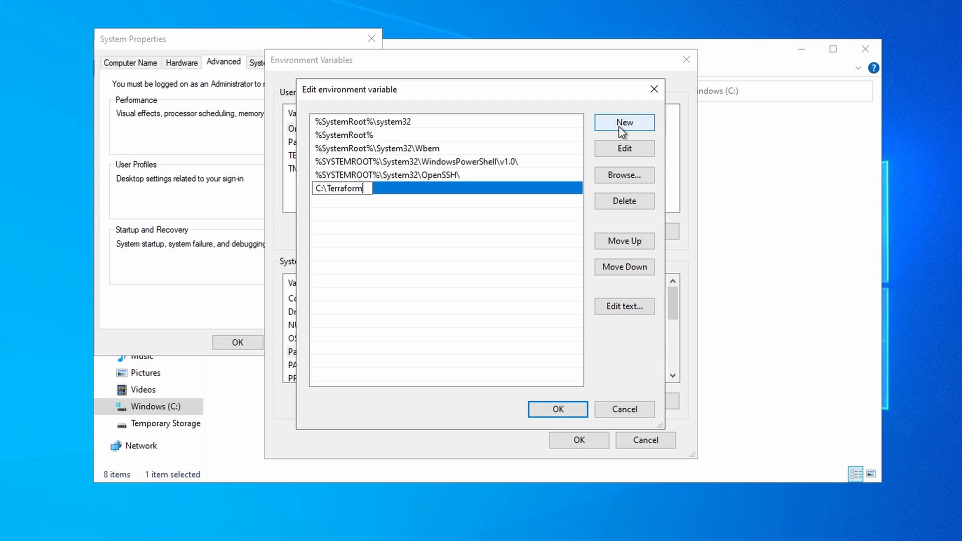
mouse_move(556, 410)
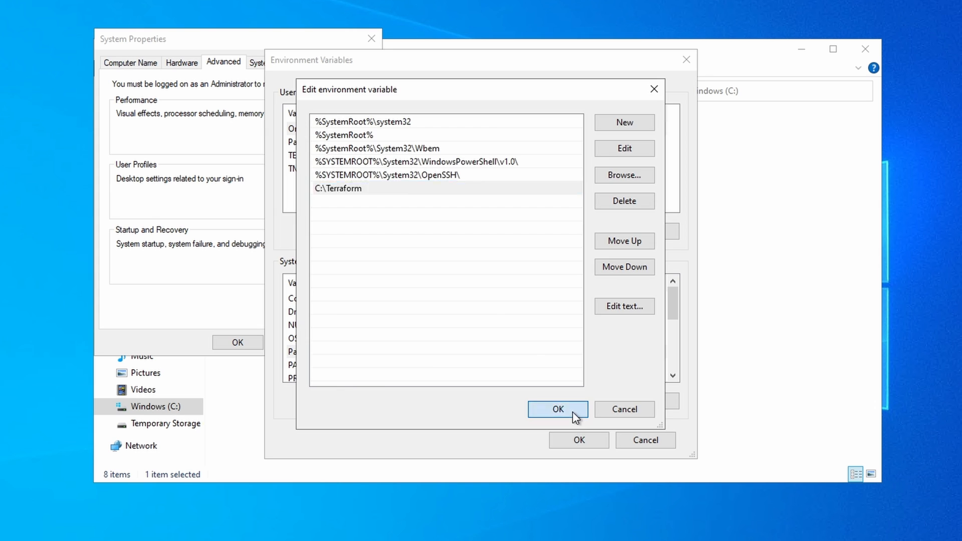
left_click(557, 409)
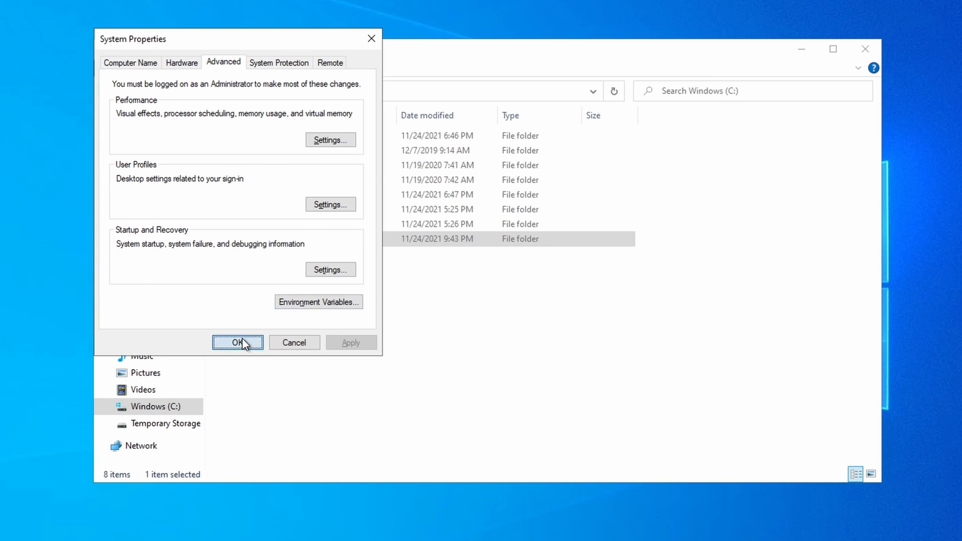
left_click(238, 342)
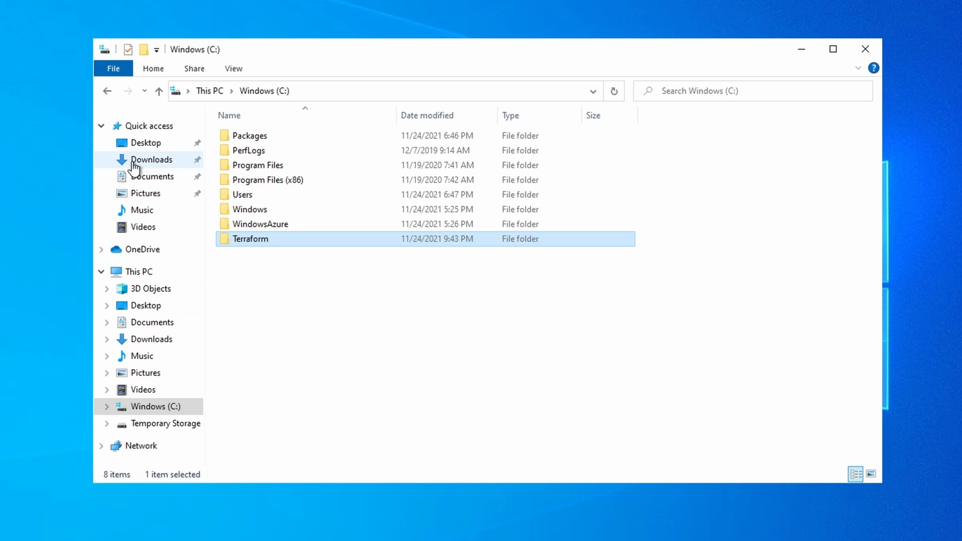
Extract the Terraform zip from Downloads into C:\Terraform, show file extensions, then close Explorer
left_click(153, 159)
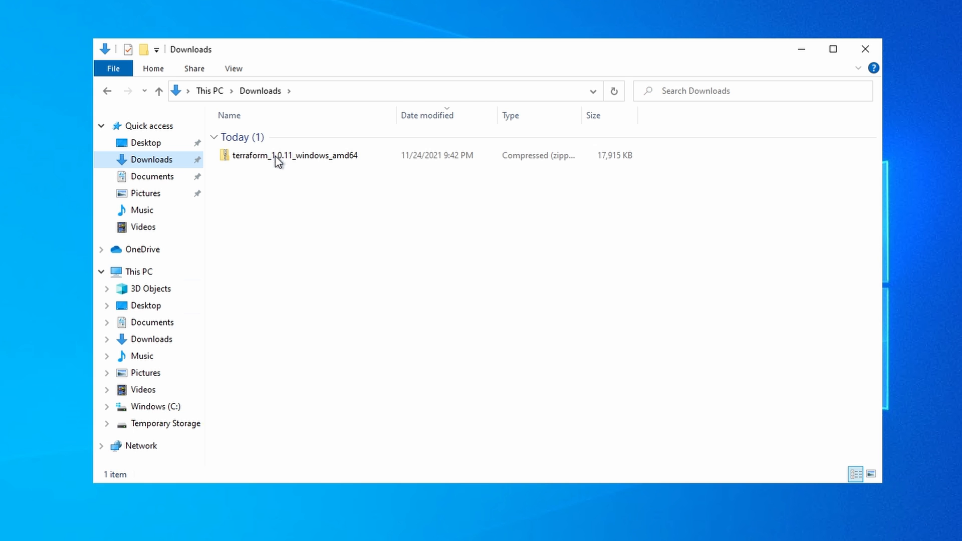
right_click(294, 155)
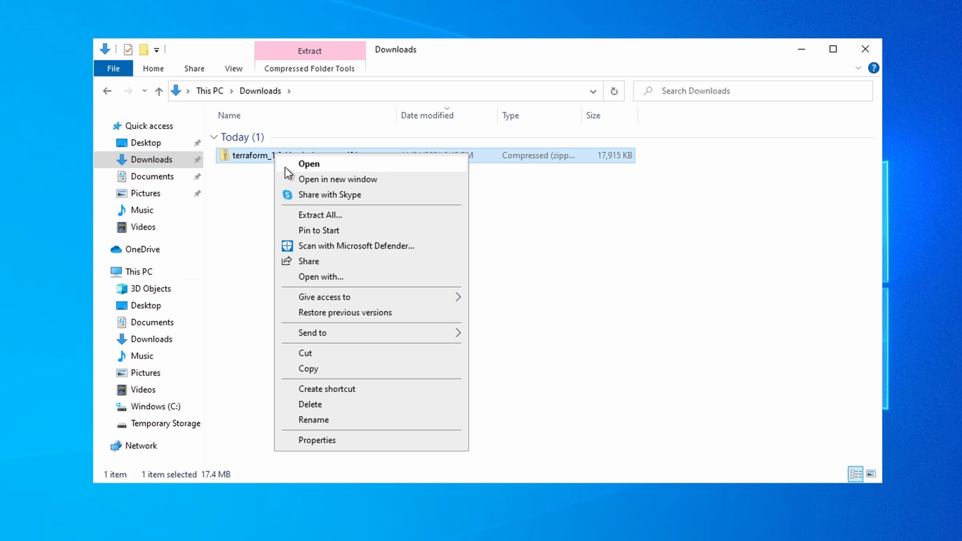
left_click(320, 214)
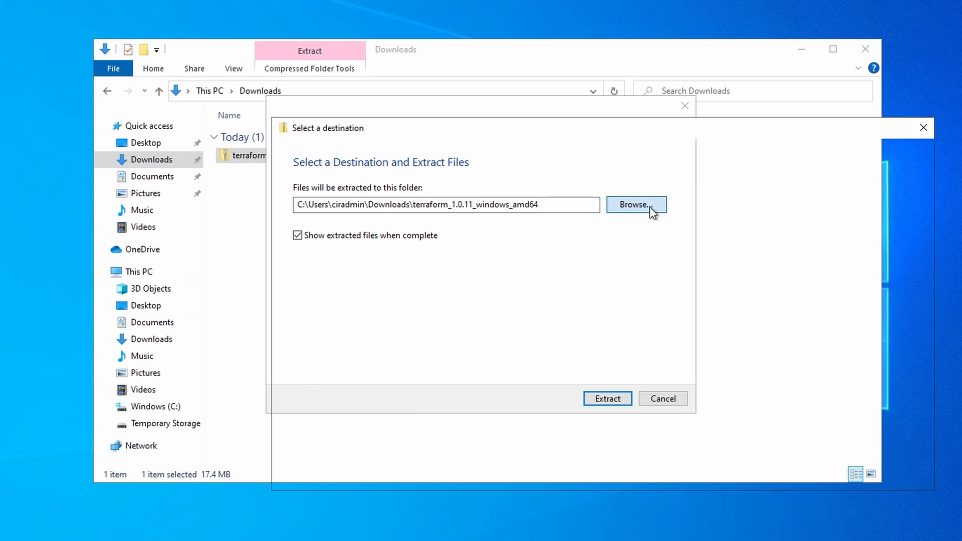
left_click(636, 204)
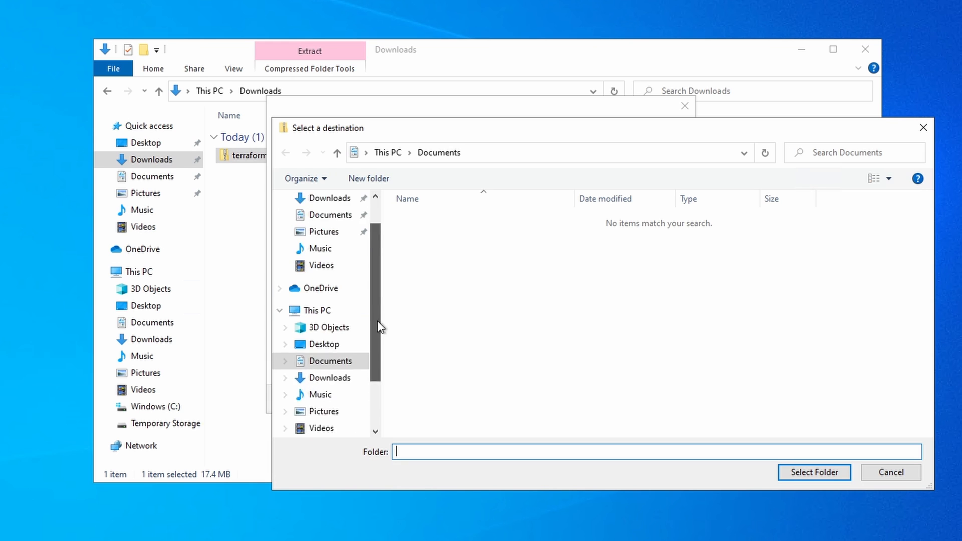
left_click(330, 377)
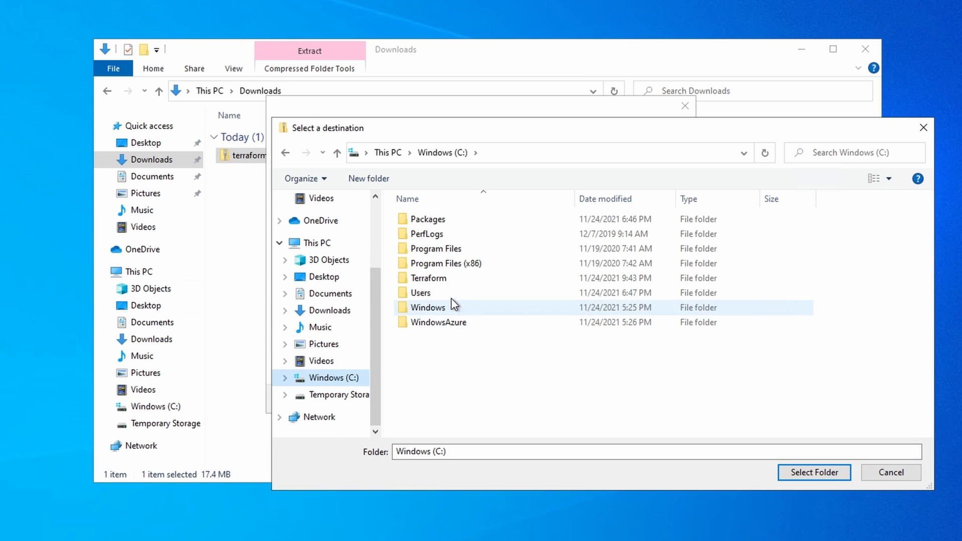
double_click(428, 278)
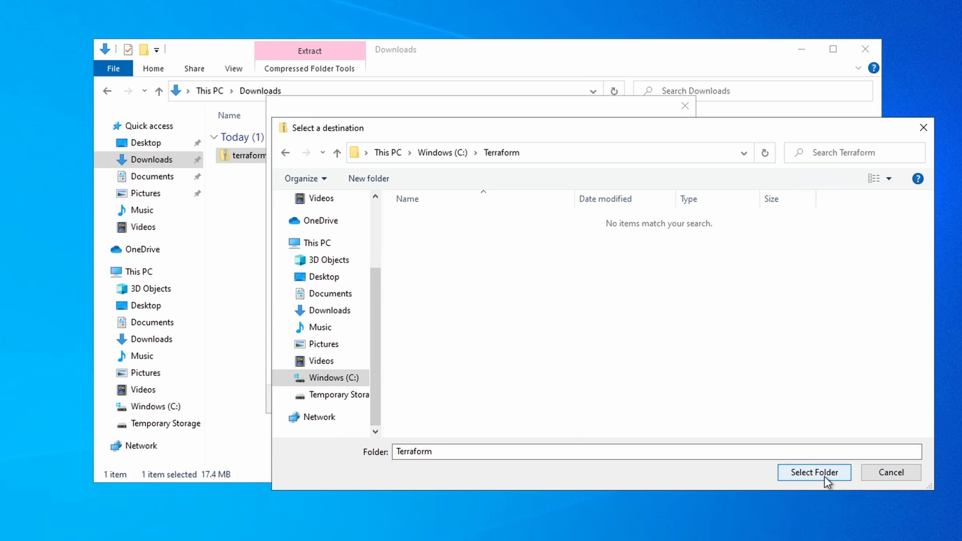
left_click(814, 472)
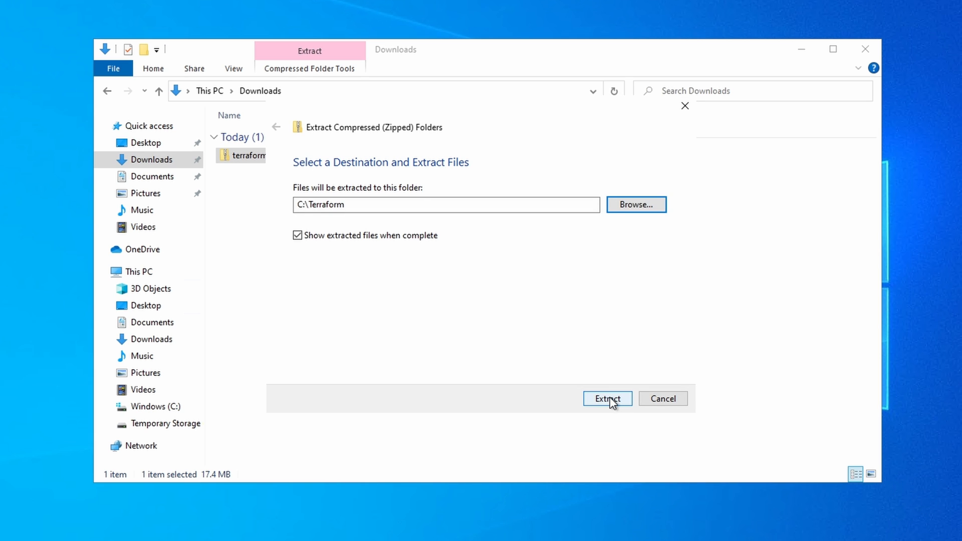
left_click(606, 398)
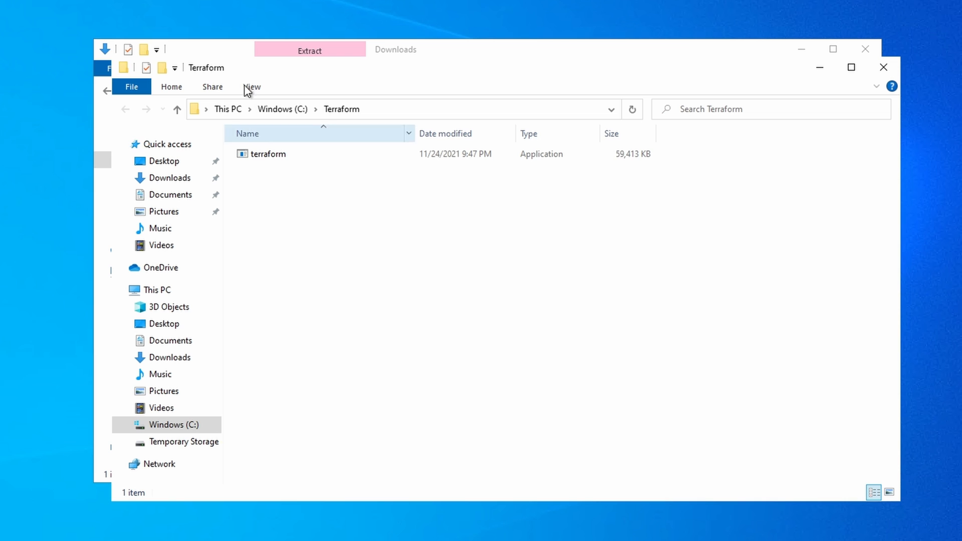
left_click(252, 86)
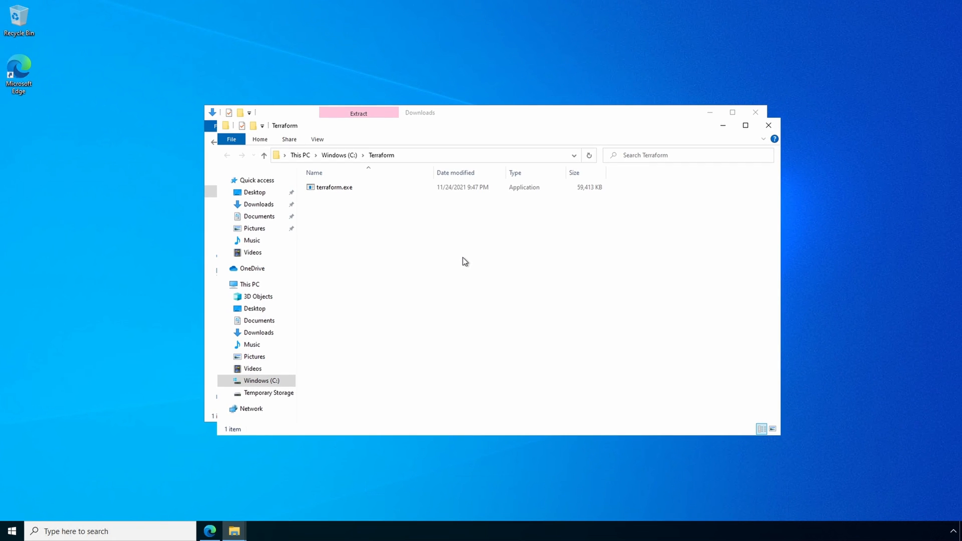
mouse_move(639, 219)
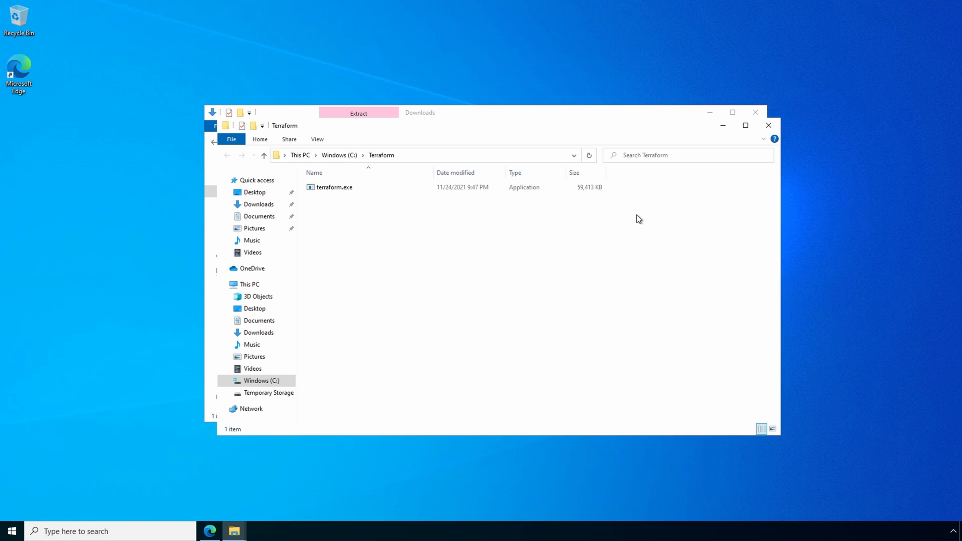
mouse_move(779, 136)
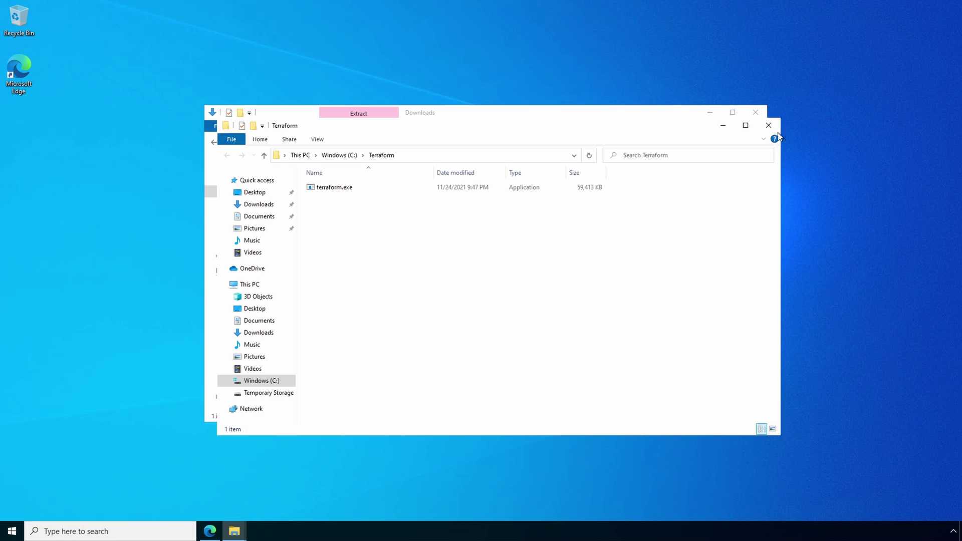
left_click(768, 125)
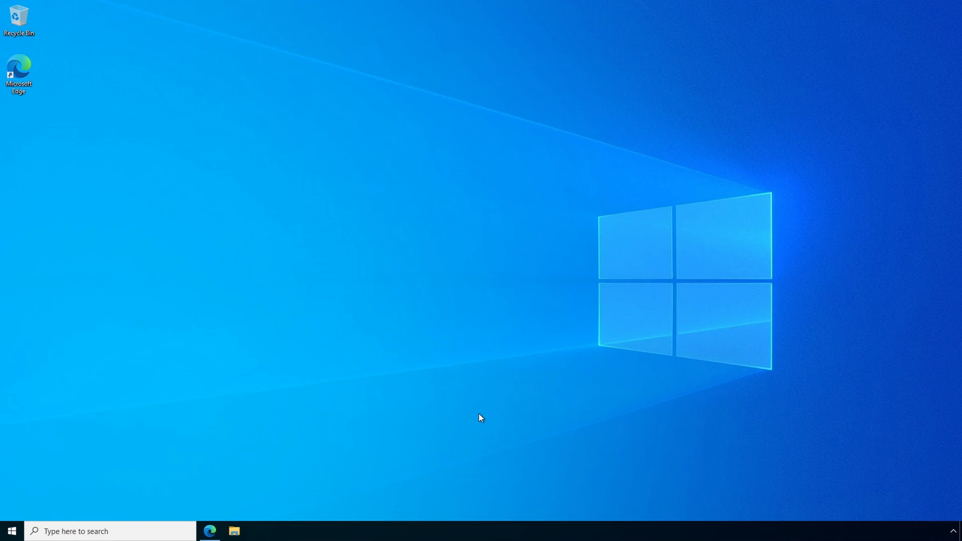
Launch Command Prompt from search and type 'terraform version'
left_click(110, 530)
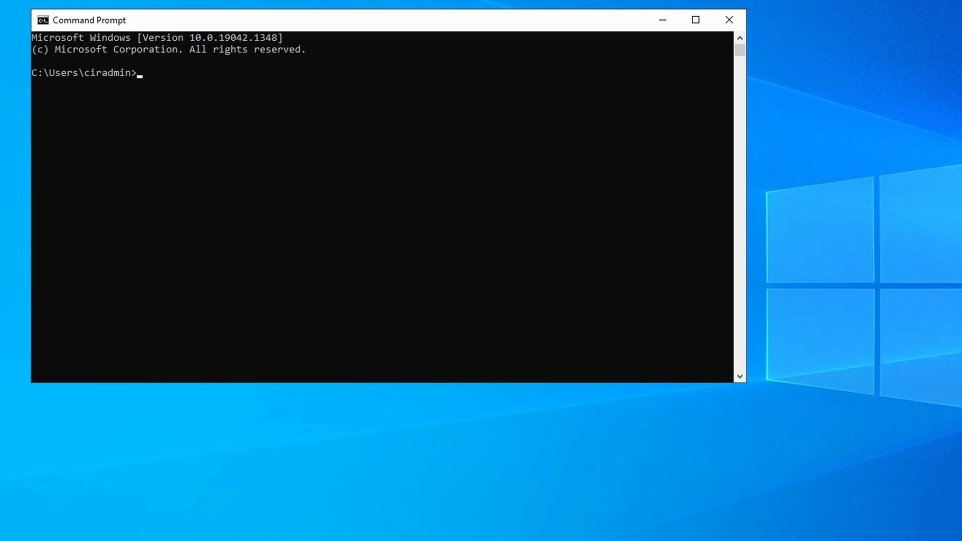
type("terra")
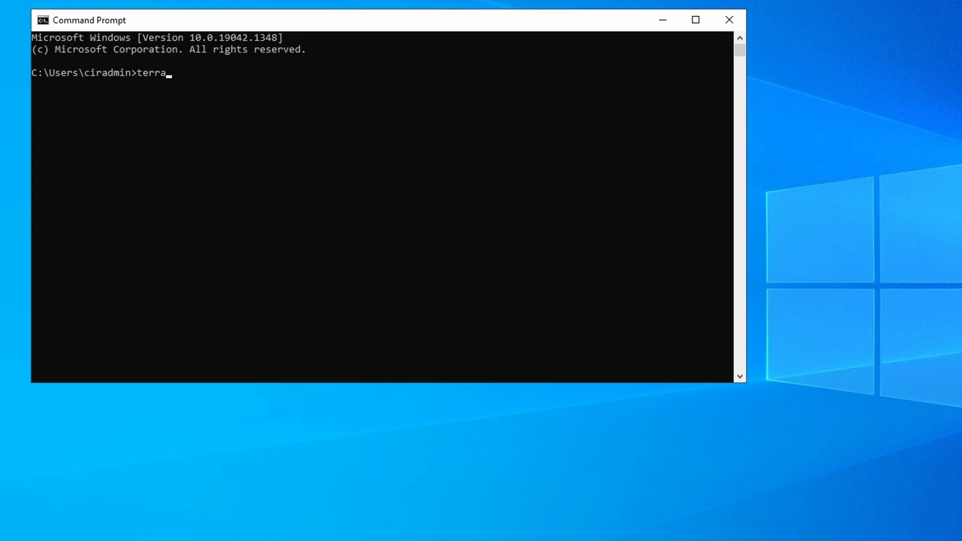
type("form ver")
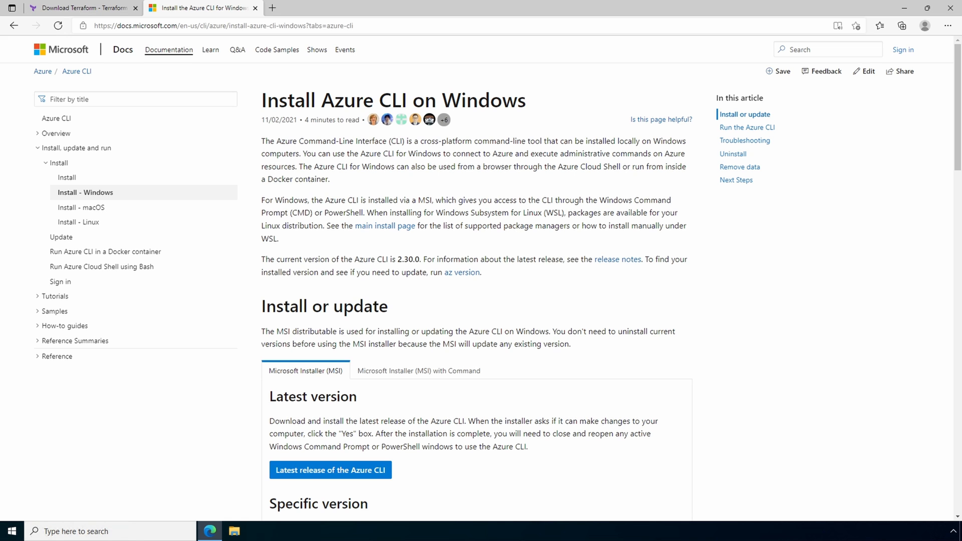
mouse_move(365, 466)
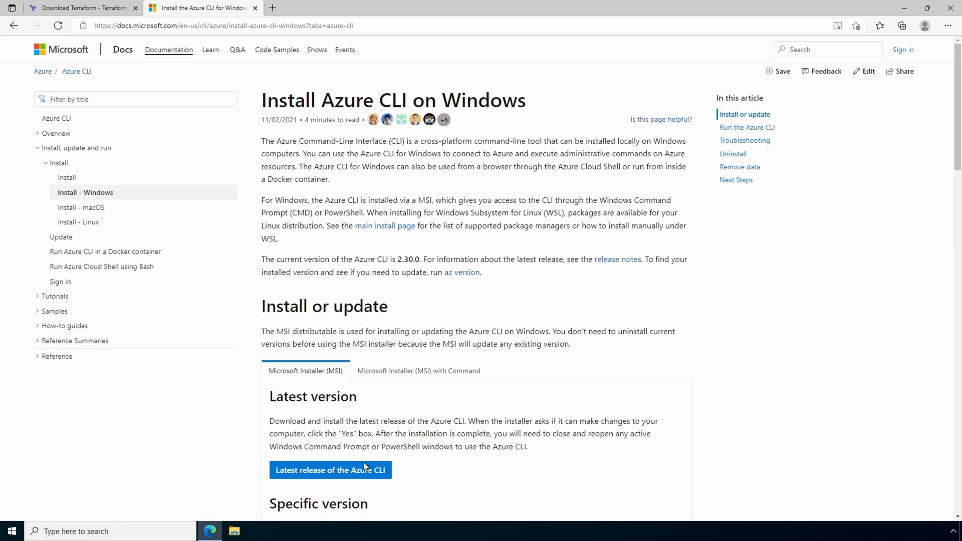
Download azure-cli-2.30.0.msi via the latest release link, then minimize Edge
left_click(330, 470)
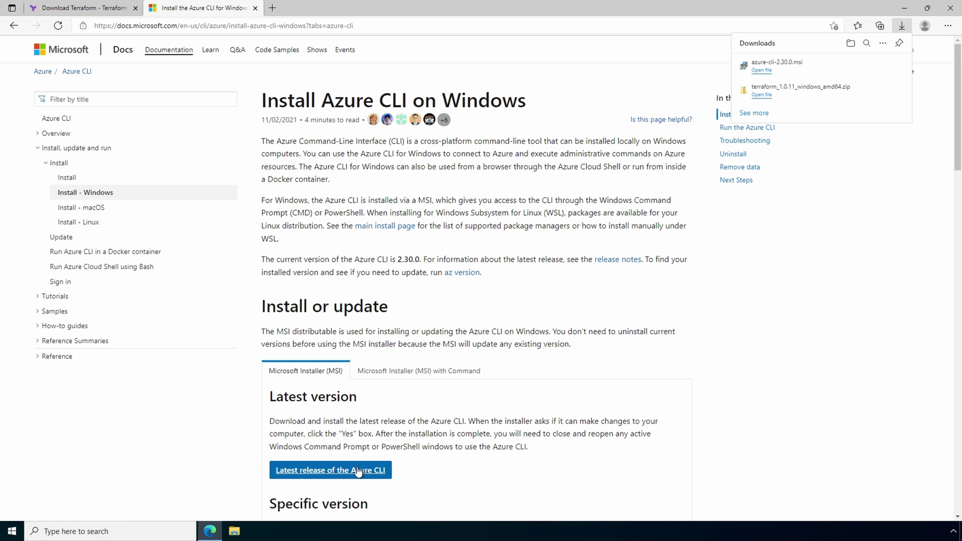
left_click(927, 8)
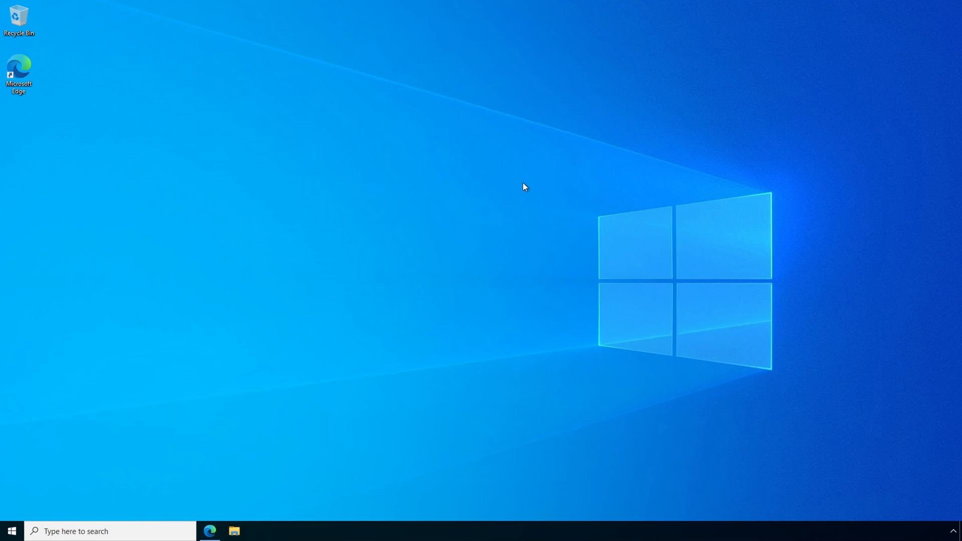
Run azure-cli-2.30.0.msi from Downloads, accept the license, approve UAC and finish setup
left_click(234, 530)
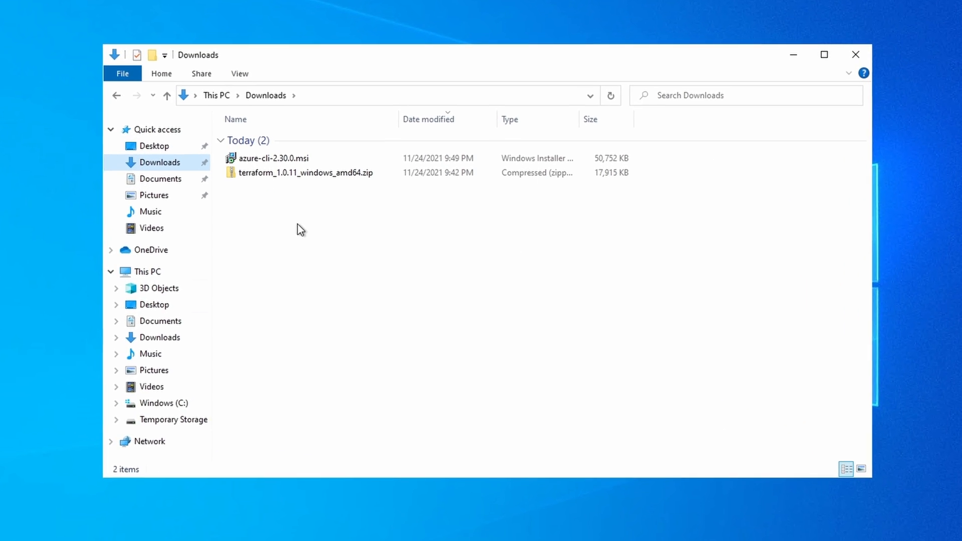
left_click(274, 158)
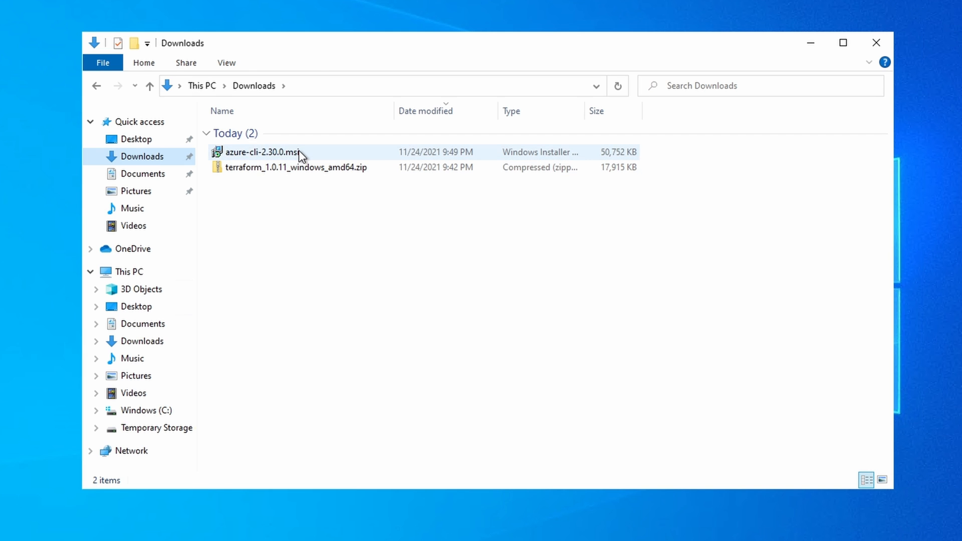
double_click(262, 151)
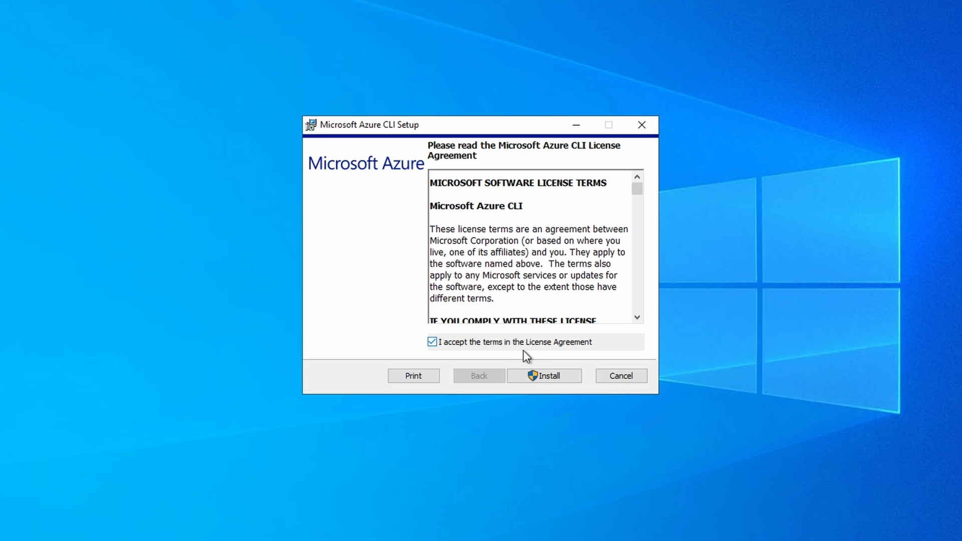
left_click(543, 375)
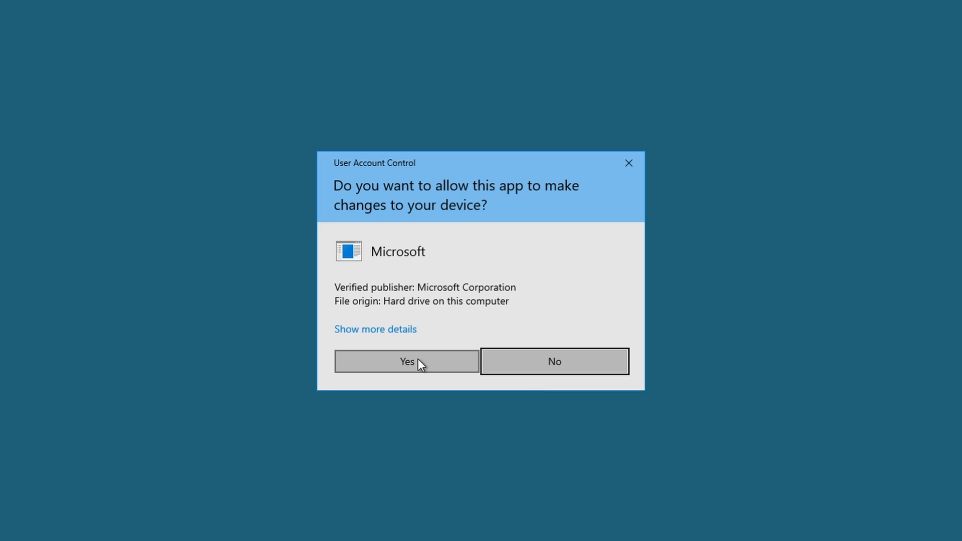
left_click(407, 361)
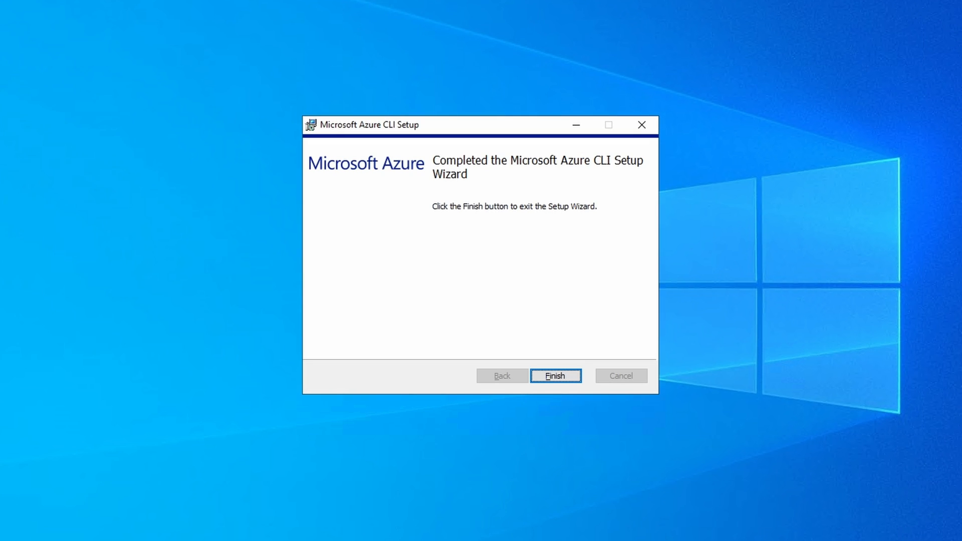
left_click(555, 375)
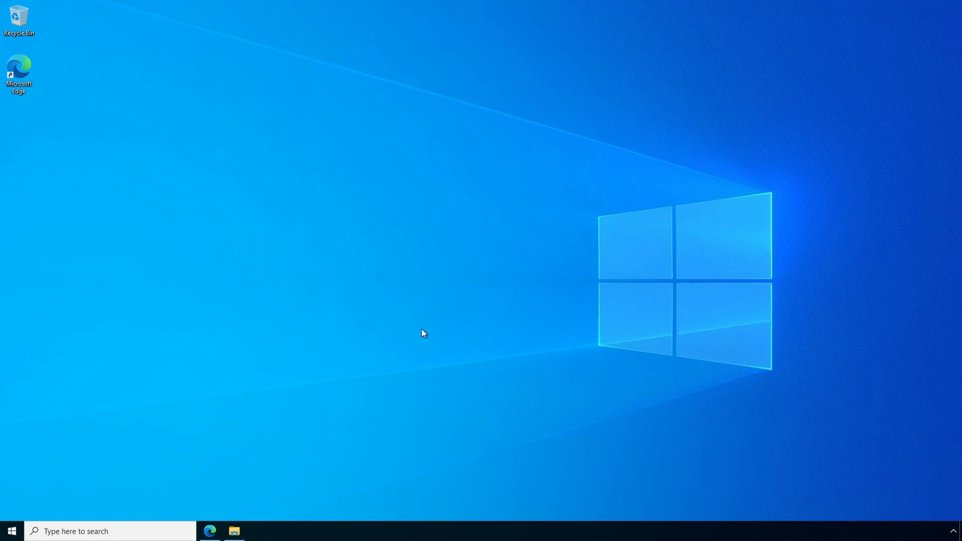
Run 'az version' in Command Prompt to confirm Azure CLI 2.30.0, then close it
left_click(110, 531)
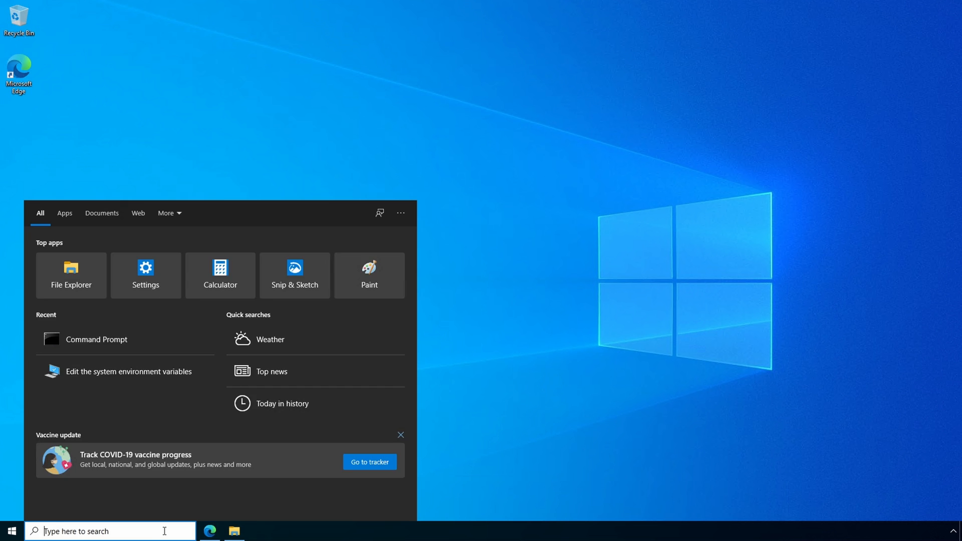
left_click(96, 339)
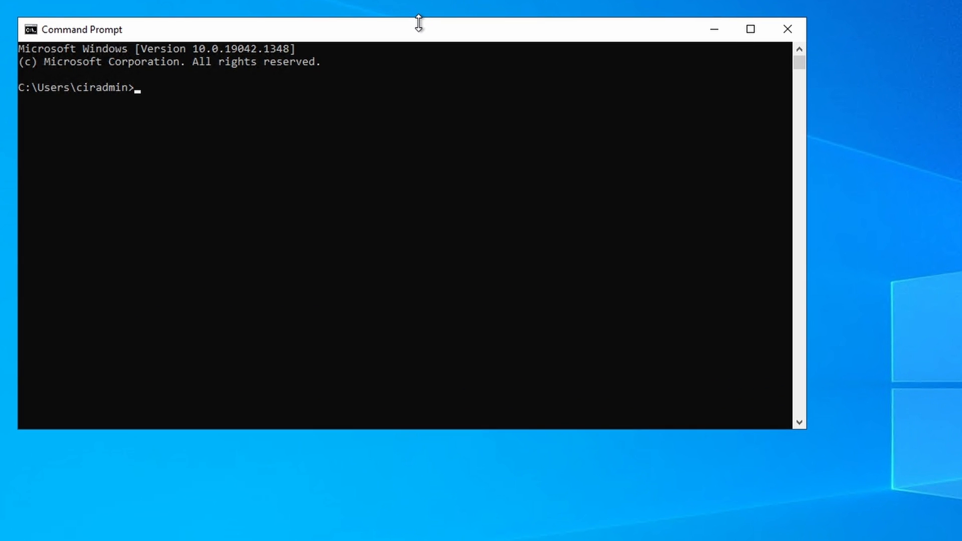
type("az ver")
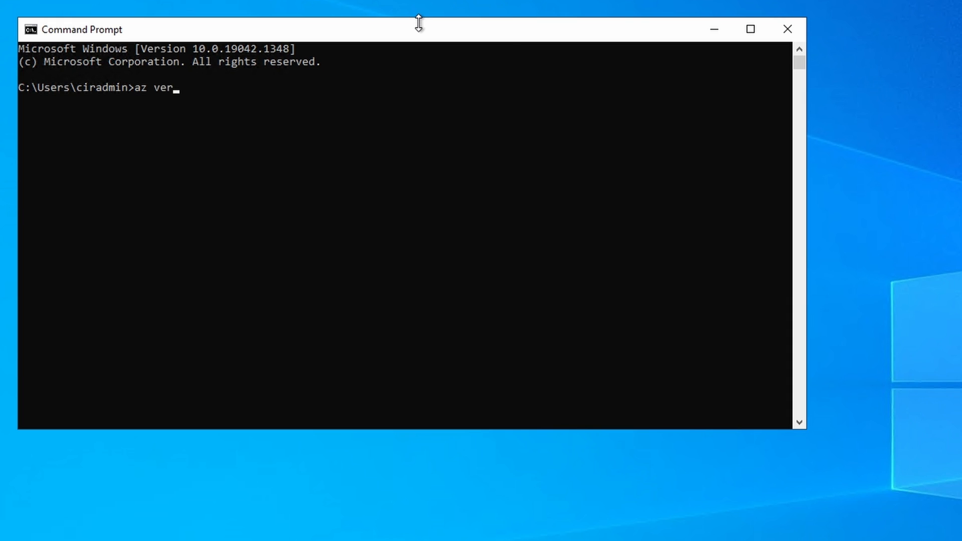
key("Return")
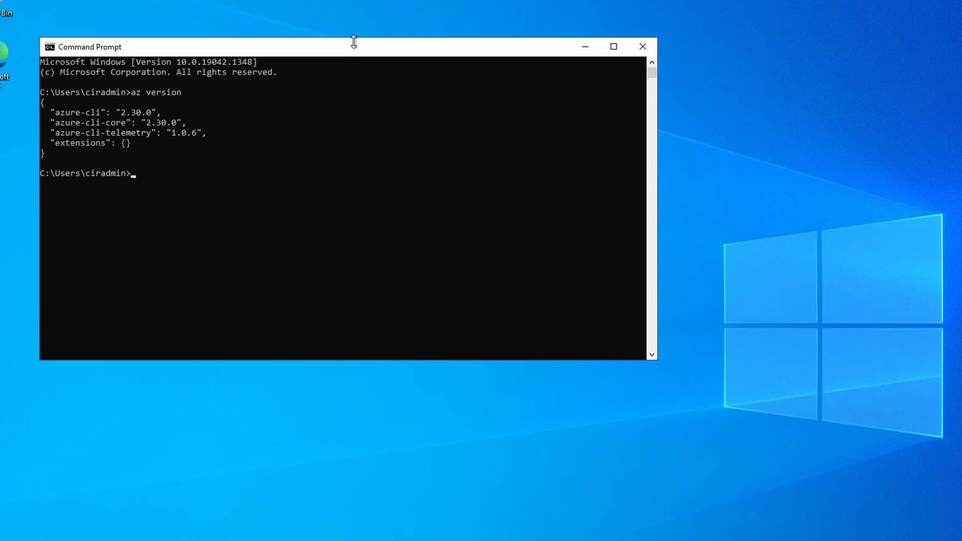
left_click_drag(353, 46, 304, 59)
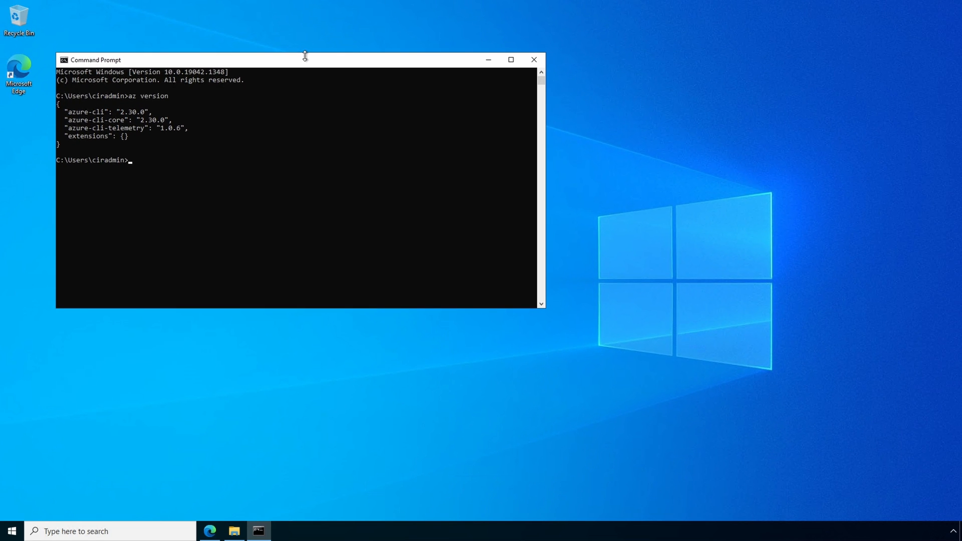
mouse_move(533, 60)
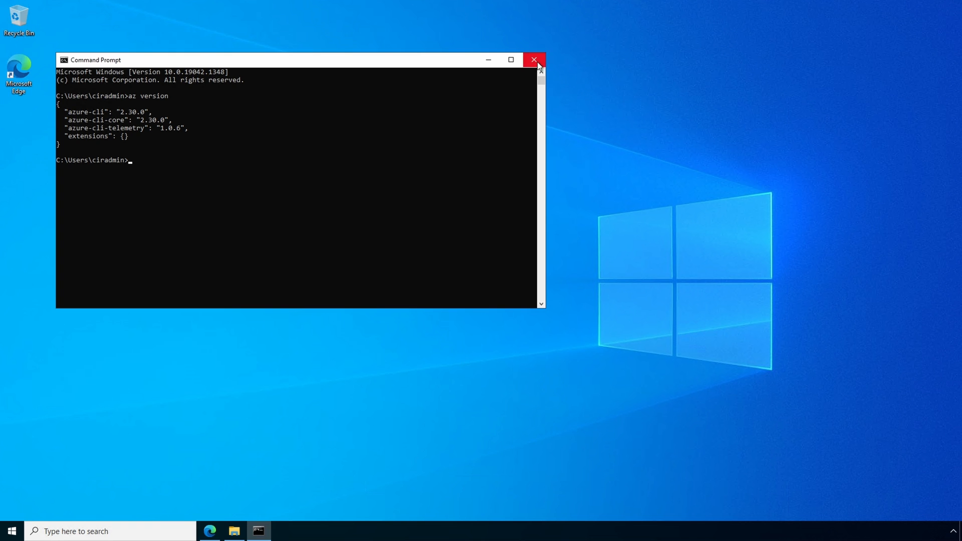
left_click(533, 59)
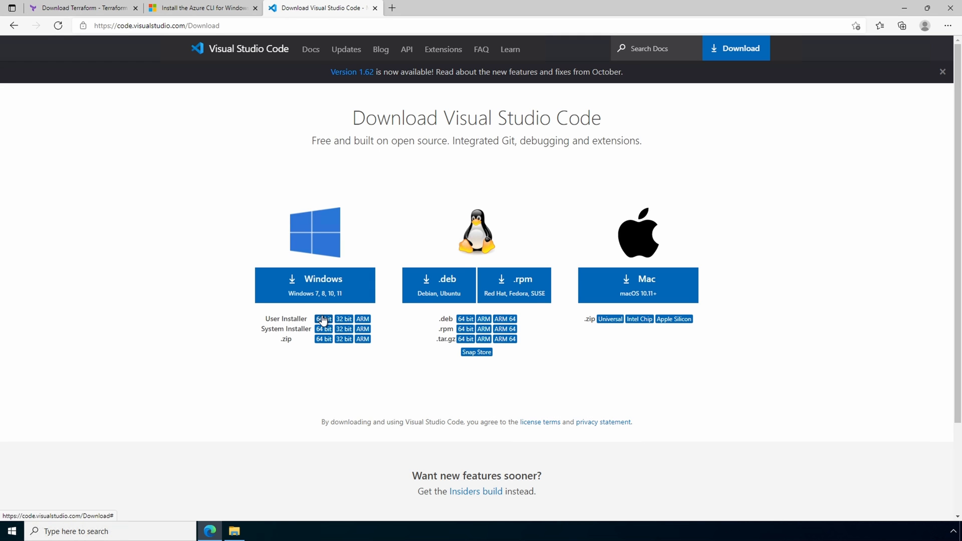
Download the 64-bit Windows User Installer of VS Code and open it from Downloads
left_click(323, 319)
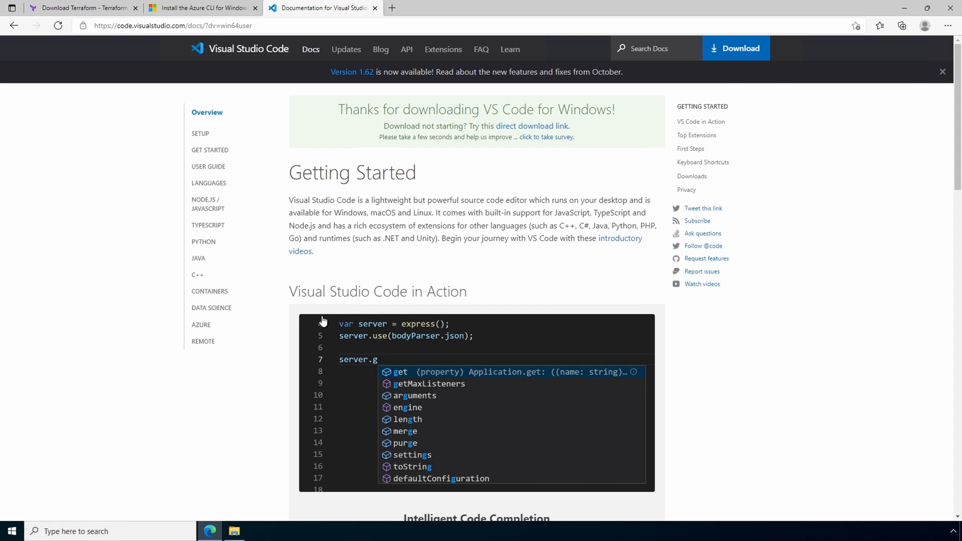
left_click(901, 25)
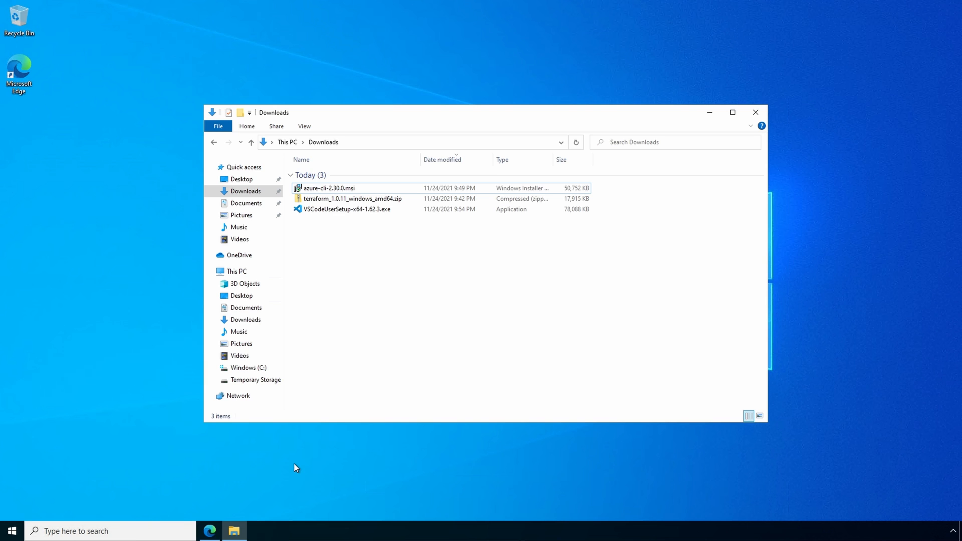
Install VSCodeUserSetup-x64-1.62.3.exe with default location and shortcuts, then launch VS Code
left_click(732, 112)
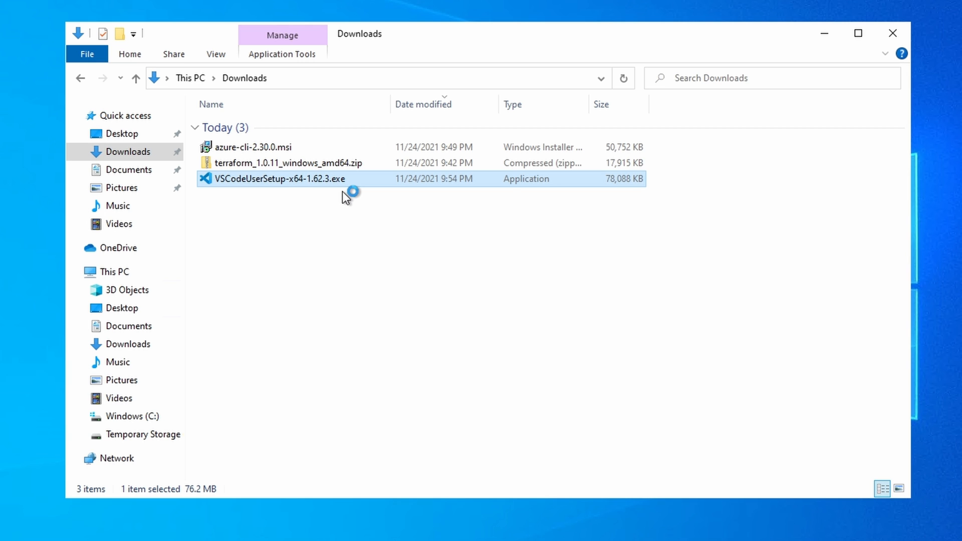
double_click(281, 178)
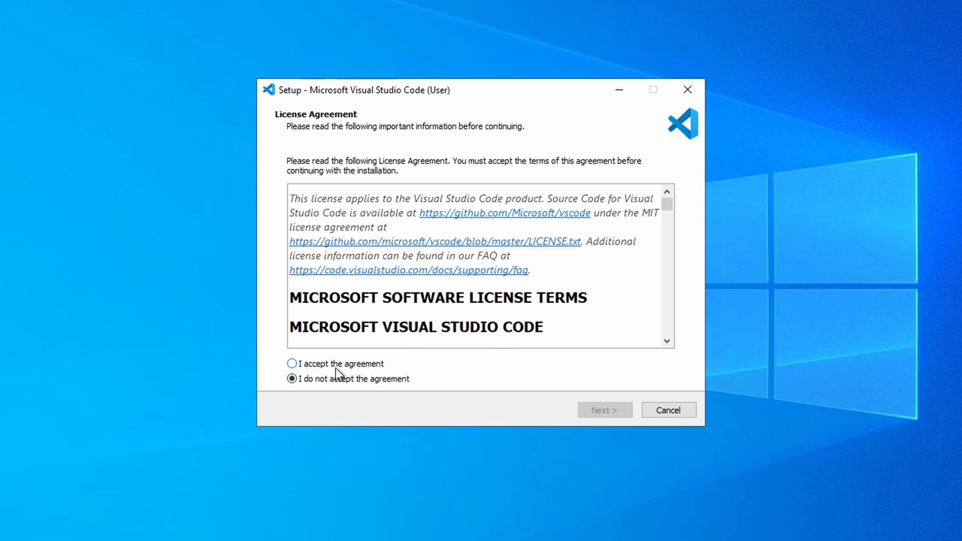
left_click(604, 410)
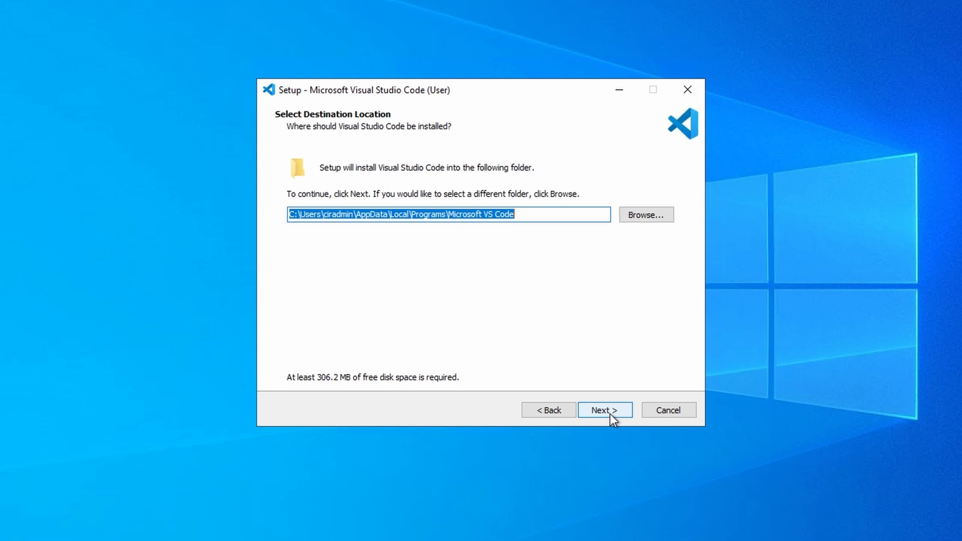
left_click(604, 410)
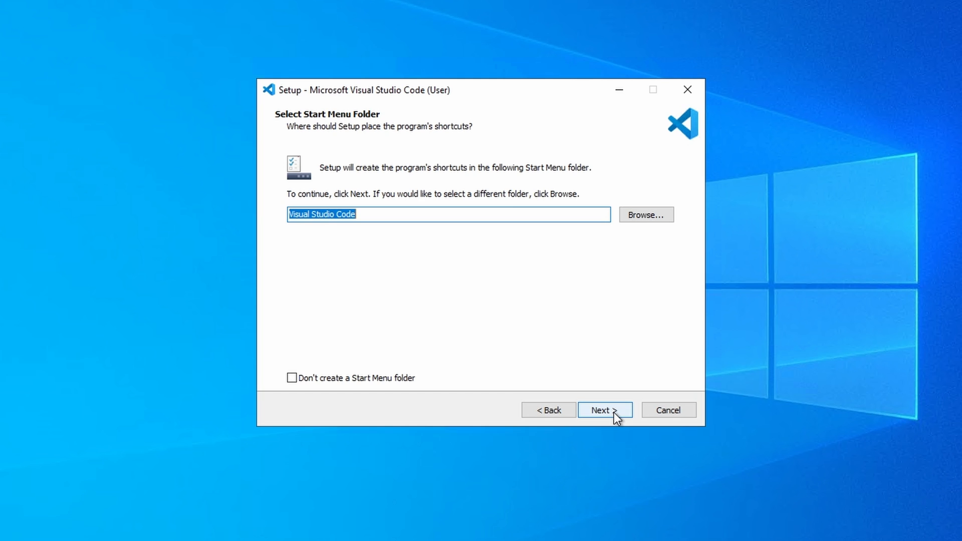
left_click(604, 410)
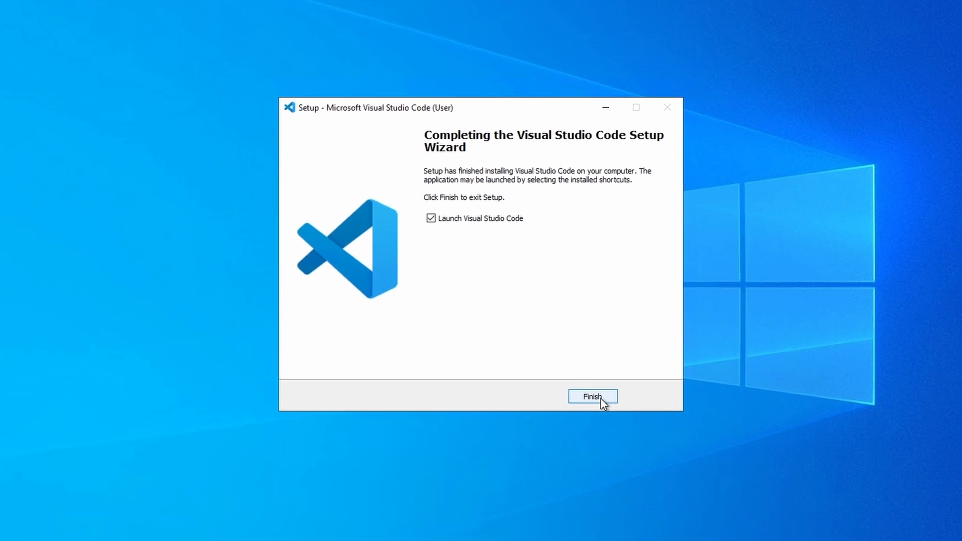
left_click(591, 396)
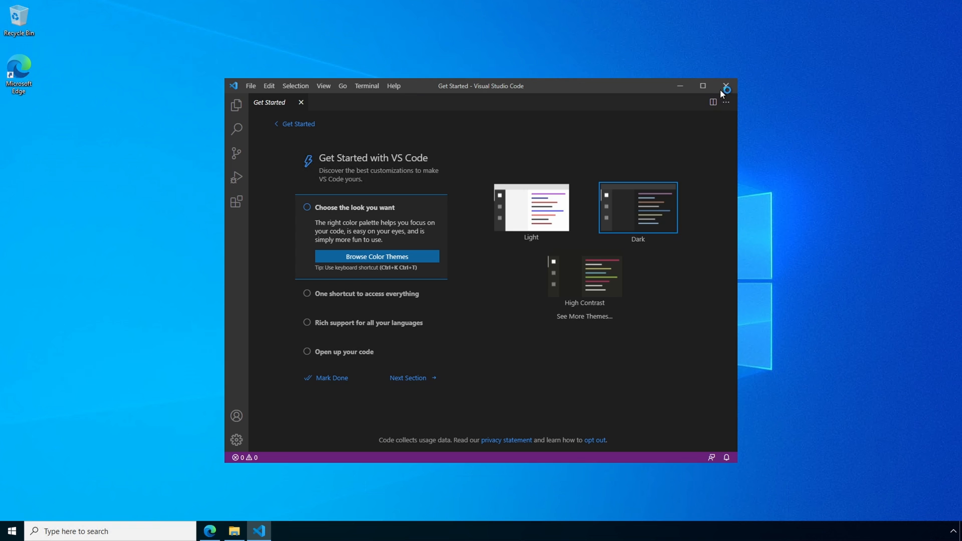
Maximize the VS Code window and apply the Light colour theme
left_click(702, 85)
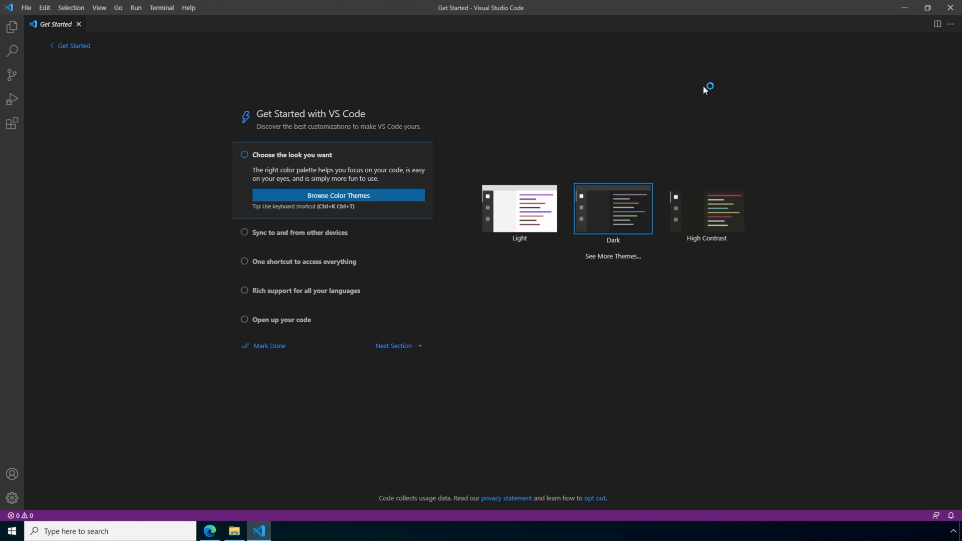
left_click(519, 209)
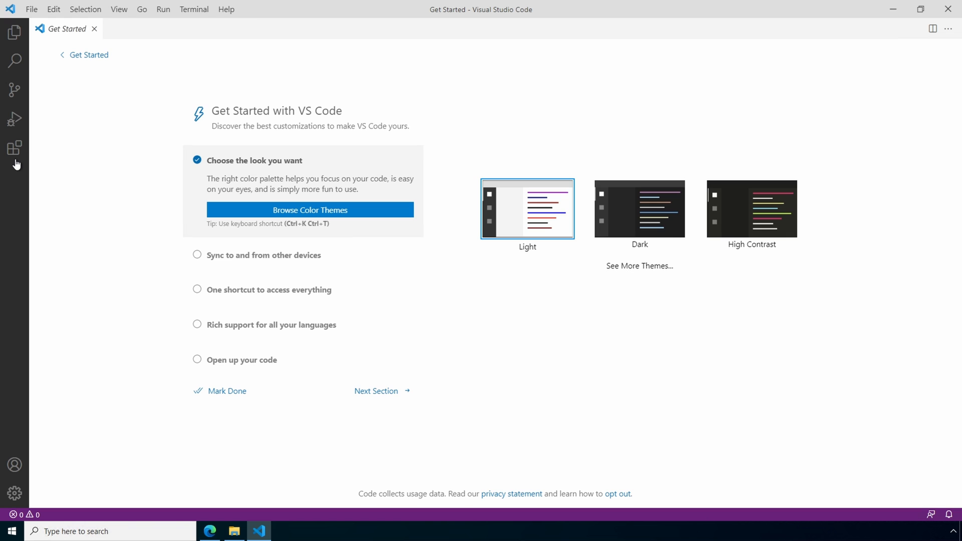
left_click(14, 148)
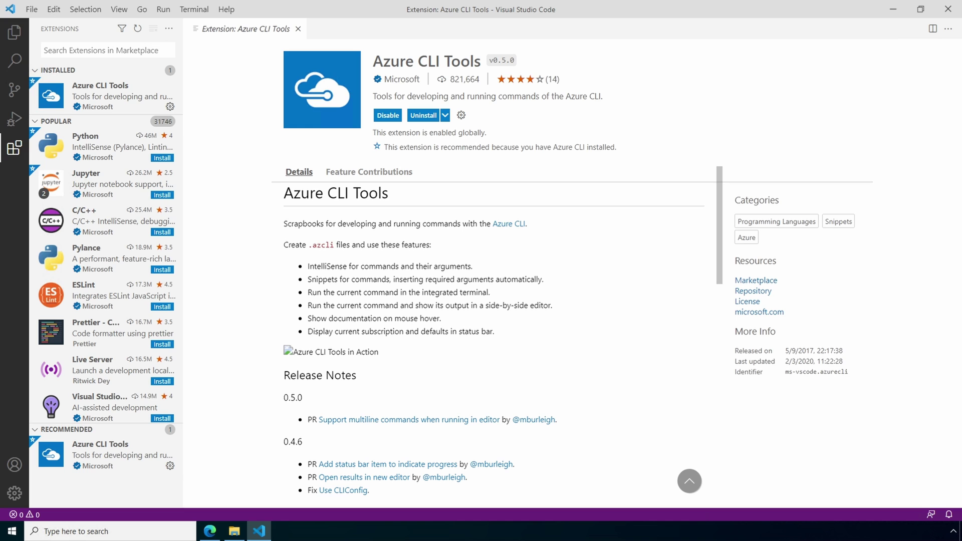
Search the marketplace for 'terraform' and install the HashiCorp Terraform extension
type("terraform")
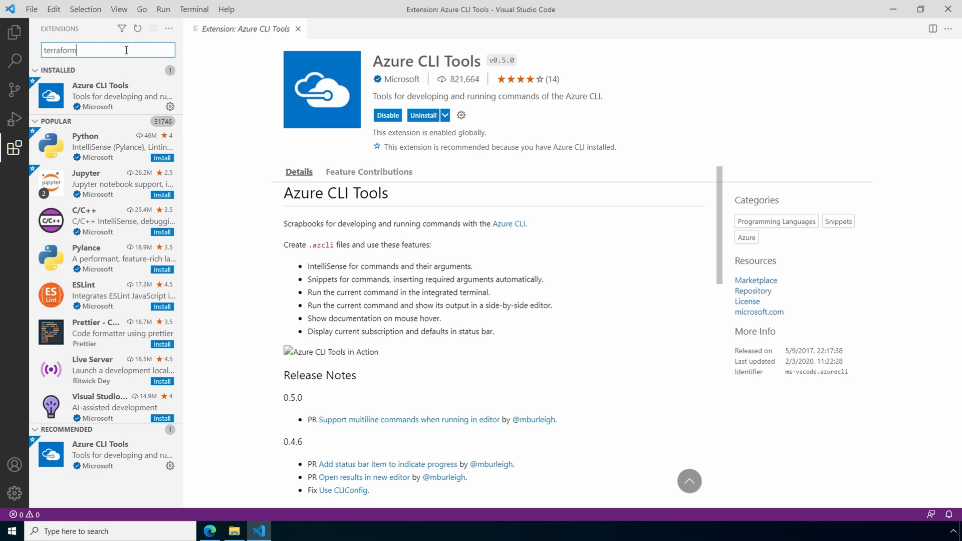
key("Return")
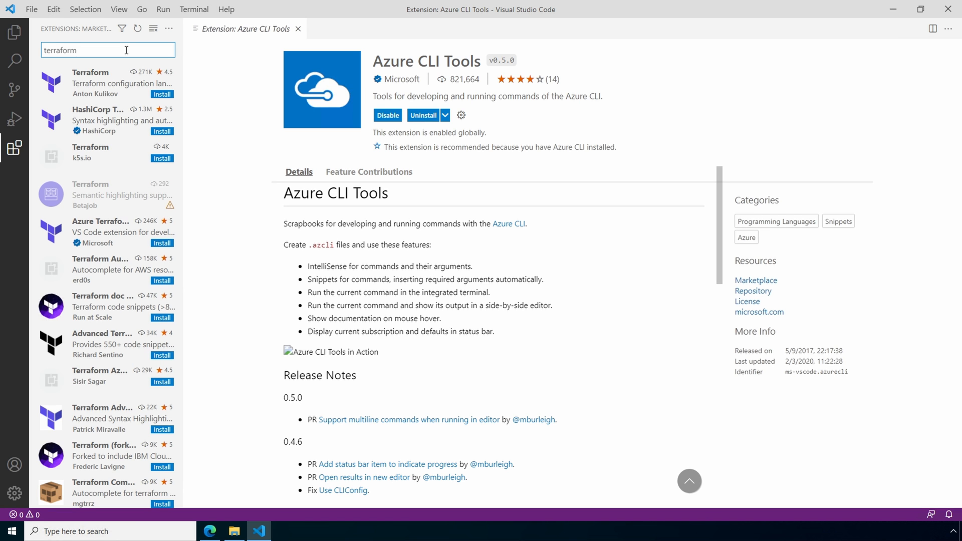
left_click(161, 131)
type("br")
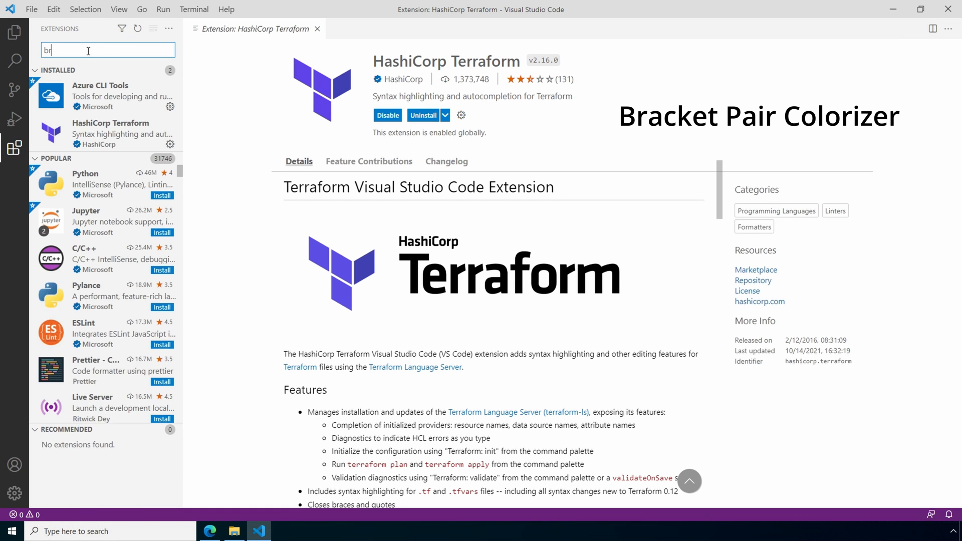
Search 'bracket pair', install Bracket Pair Colorizer 2, and close its details page
type("acket")
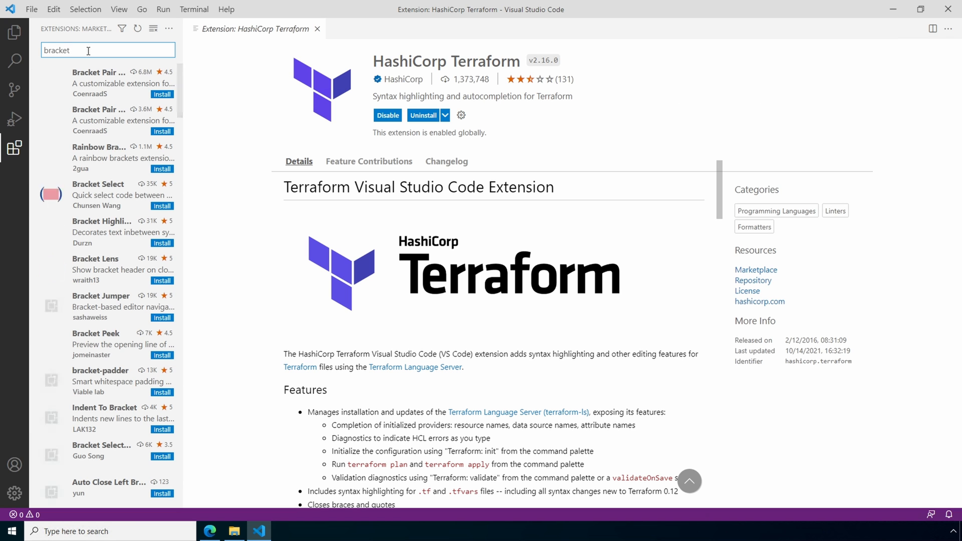
type("pair")
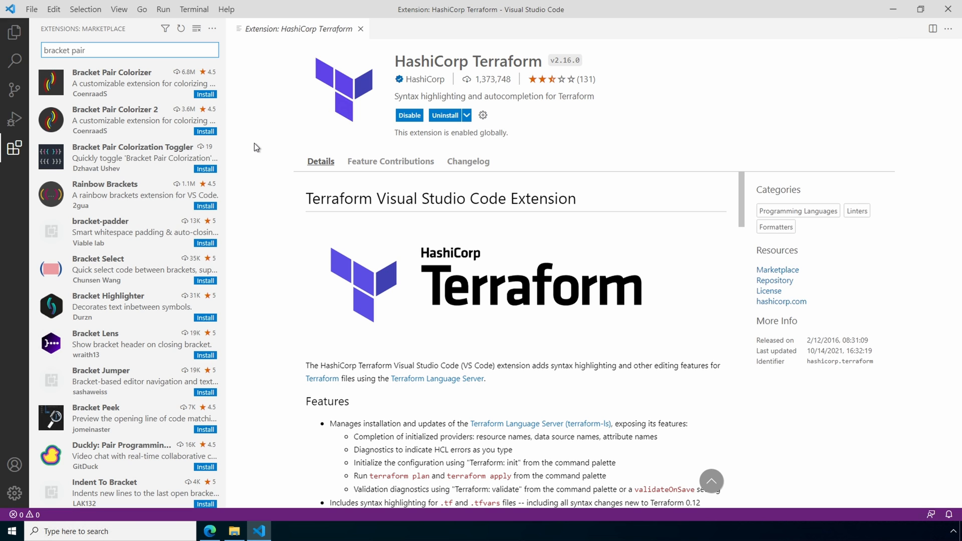
left_click(114, 120)
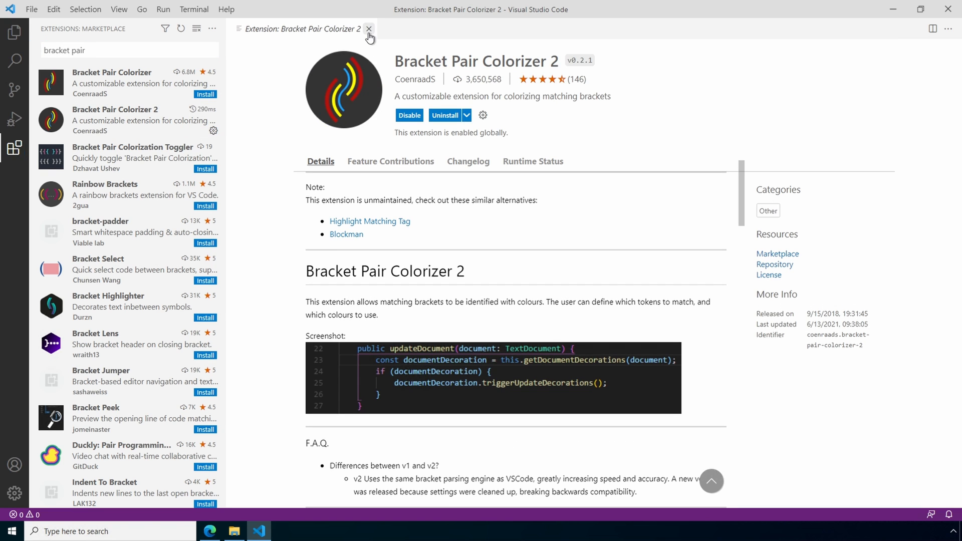
left_click(369, 29)
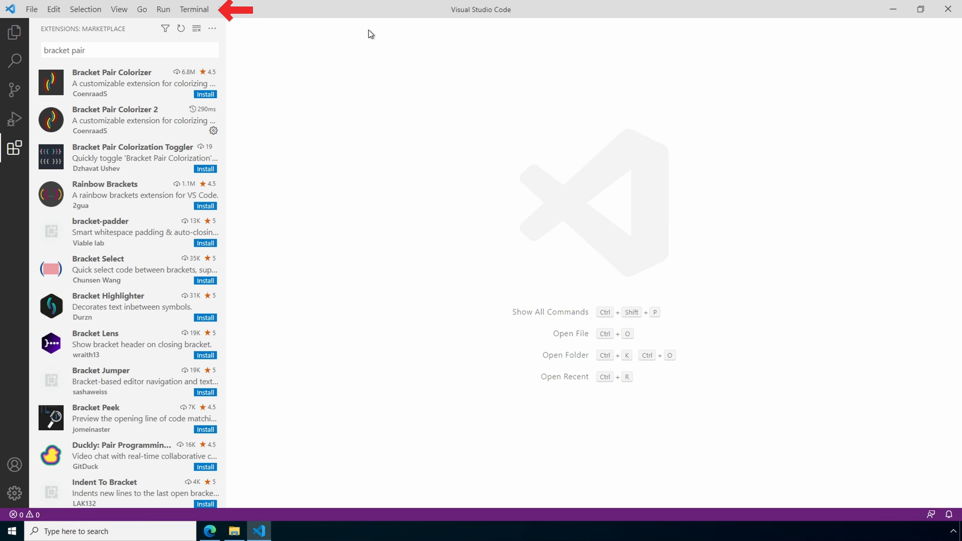
In a new terminal, run terraform and az version checks showing v1.0.11 and 2.30.0
left_click(194, 9)
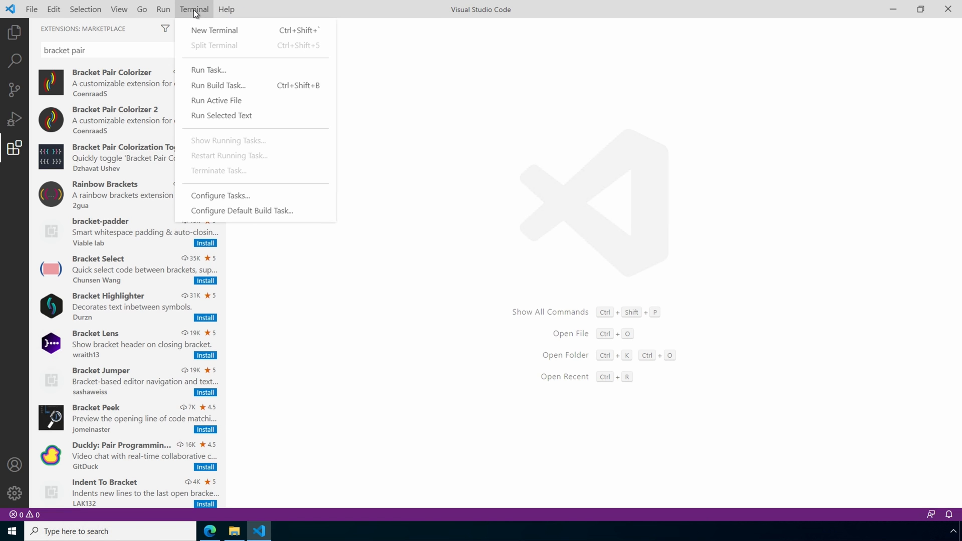
left_click(215, 30)
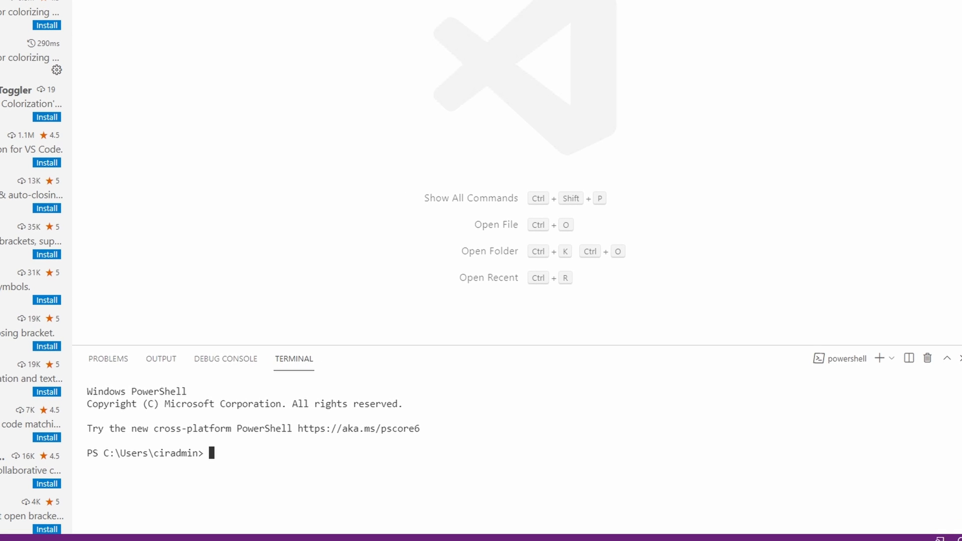
type("terr")
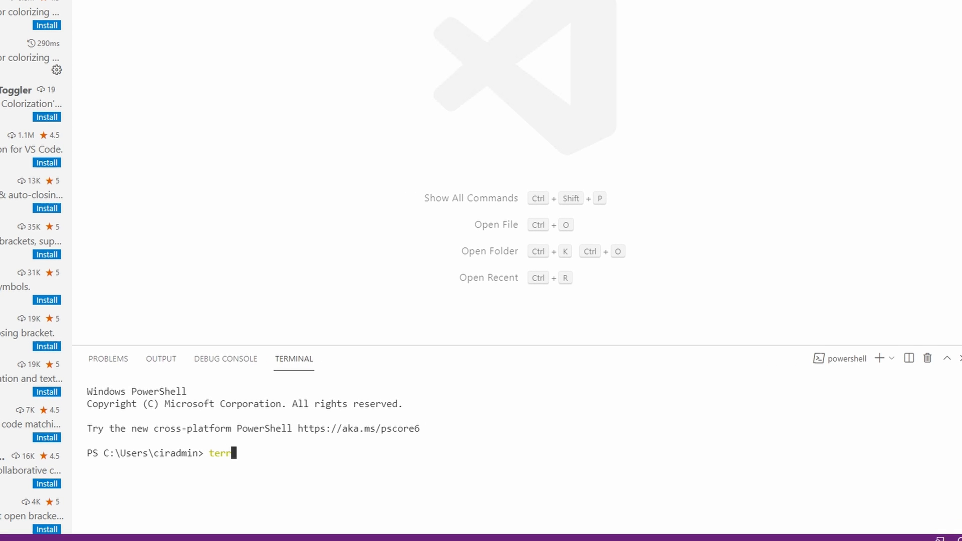
type("aform version")
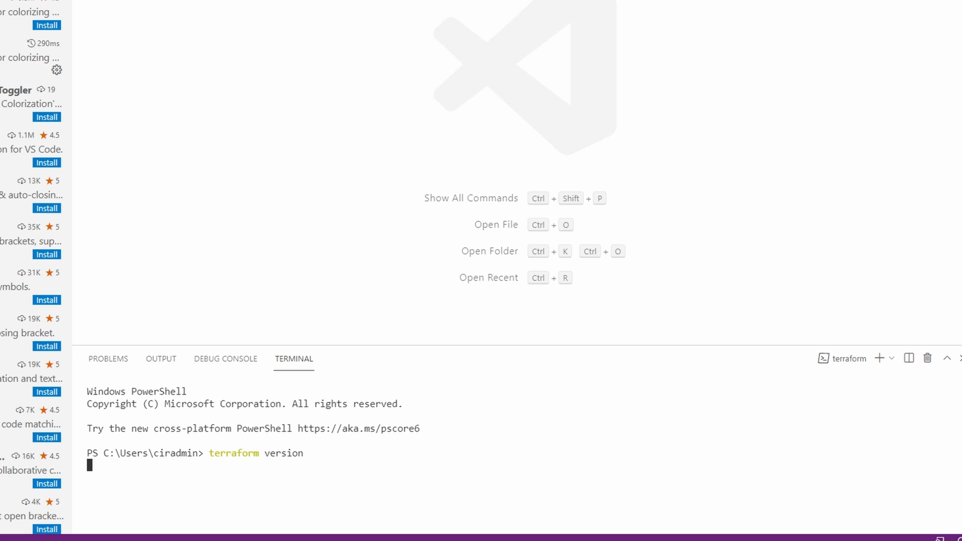
key("Return")
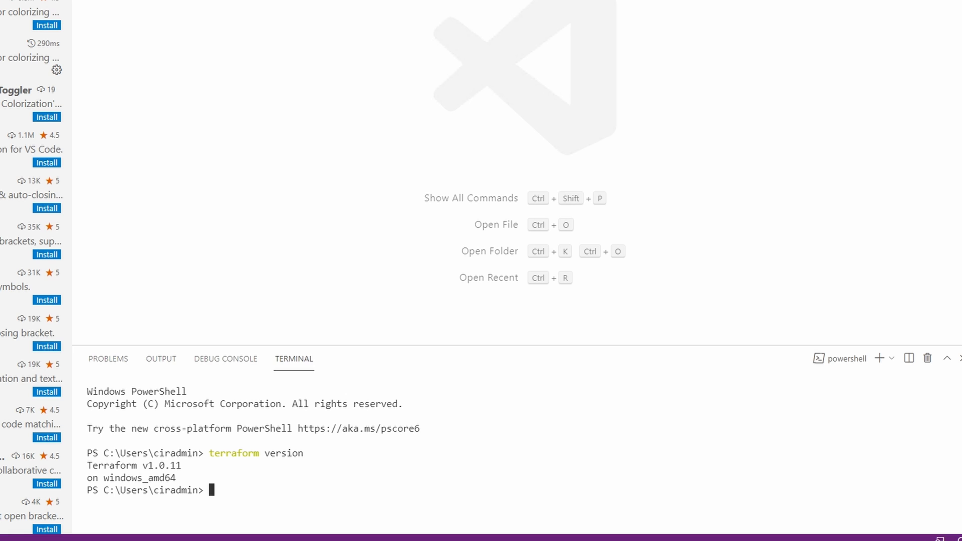
type("az version")
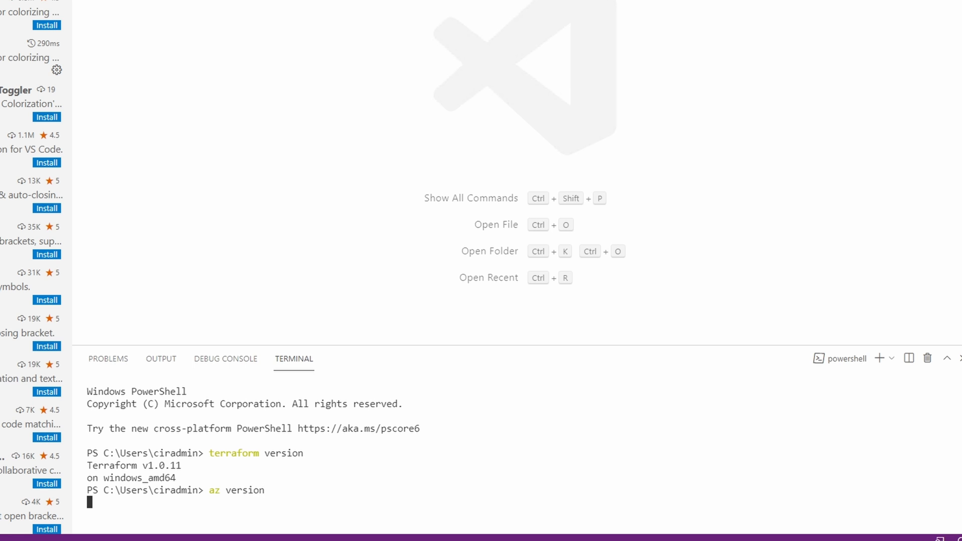
key("Return")
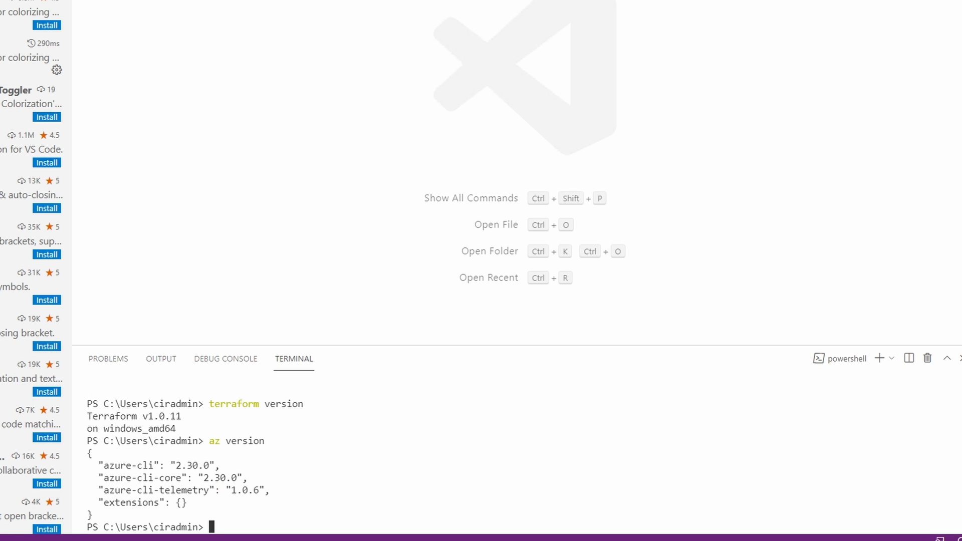